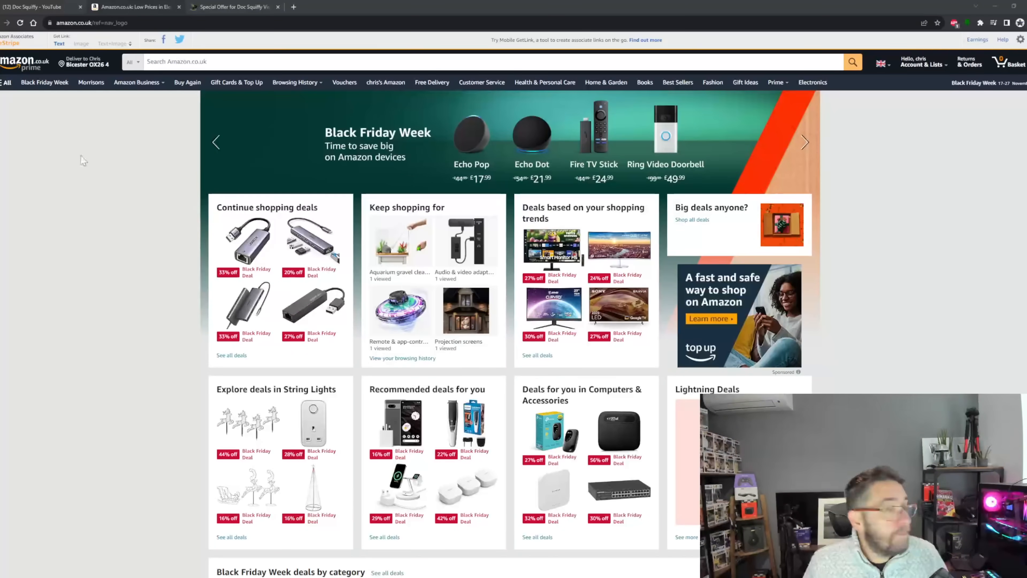
Reach Manage Your Content and Devices via Account & Lists and show the Devices list.
click(43, 7)
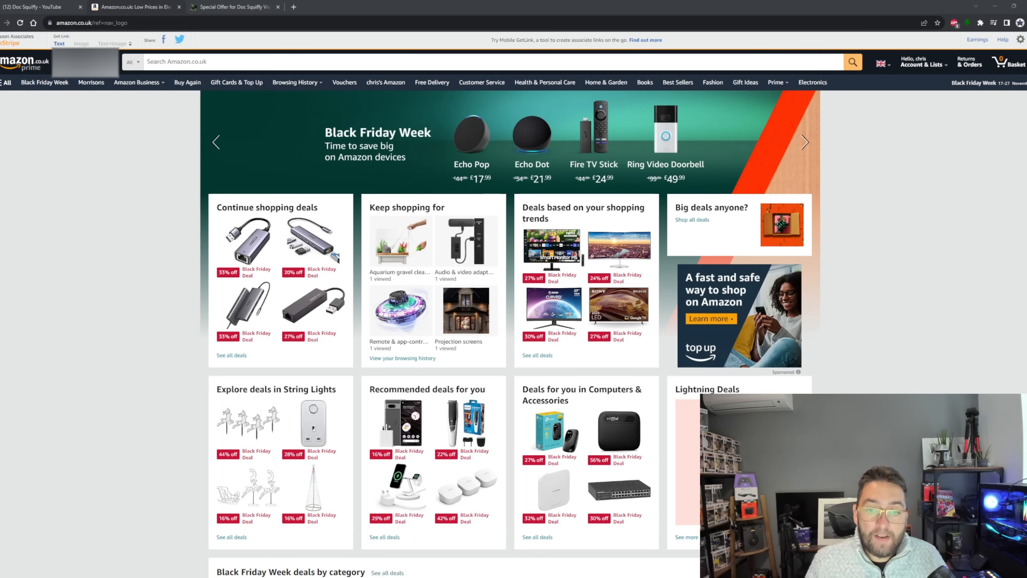
click(923, 61)
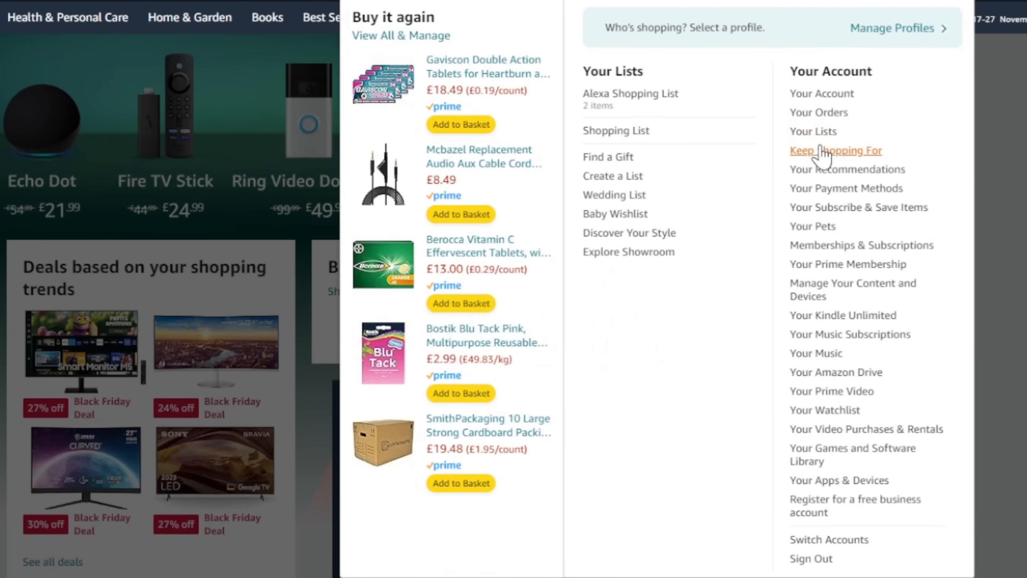
mouse_move(812, 321)
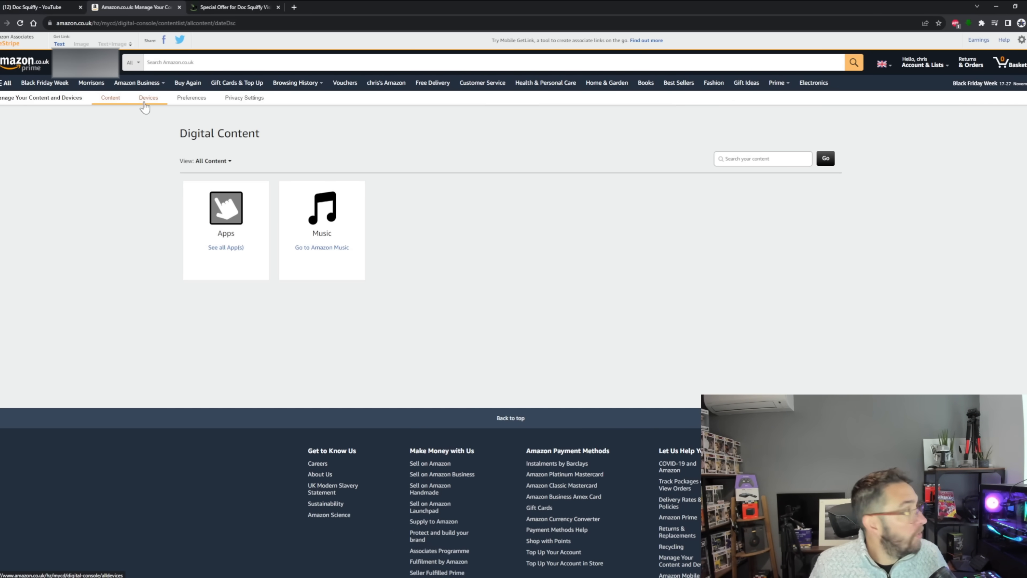
click(148, 97)
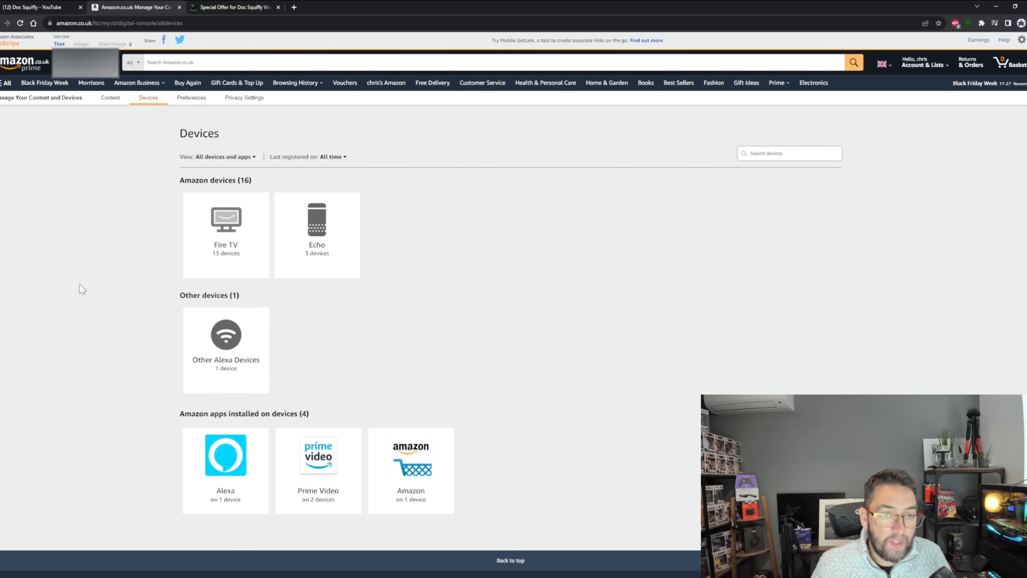
mouse_move(221, 249)
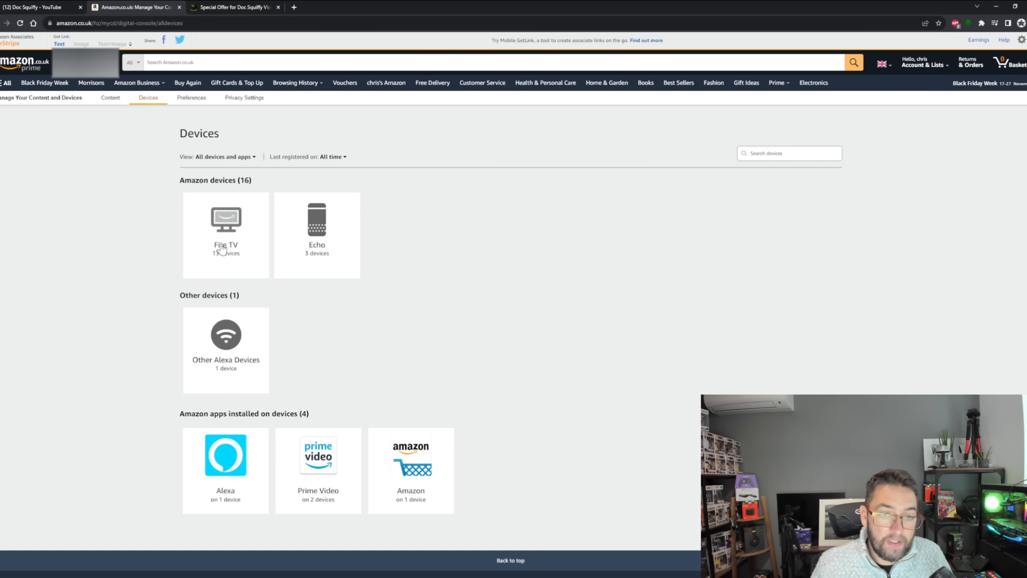
mouse_move(220, 217)
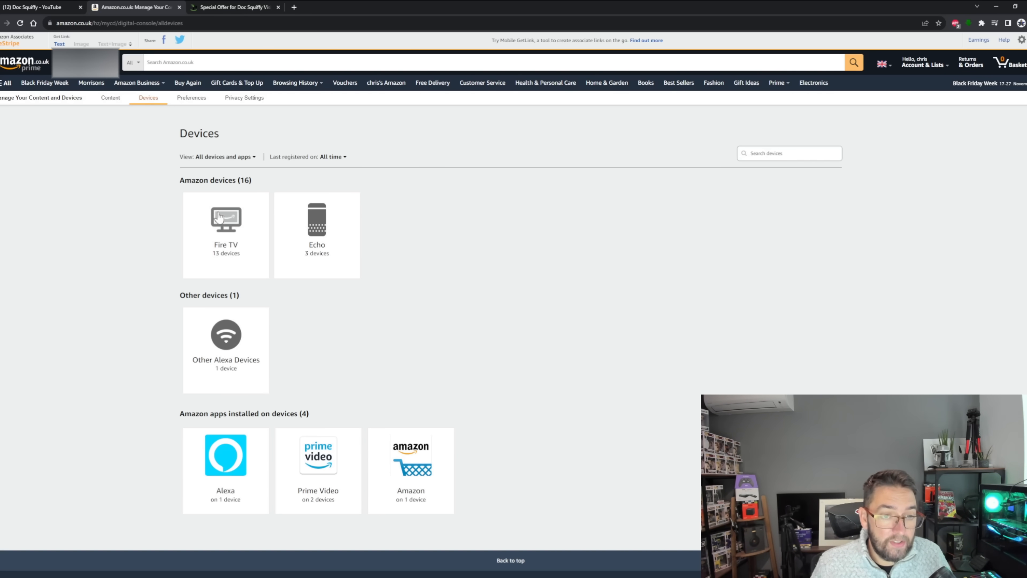
Expand the Fire TV group to list its 13 registered devices with registration dates.
click(226, 234)
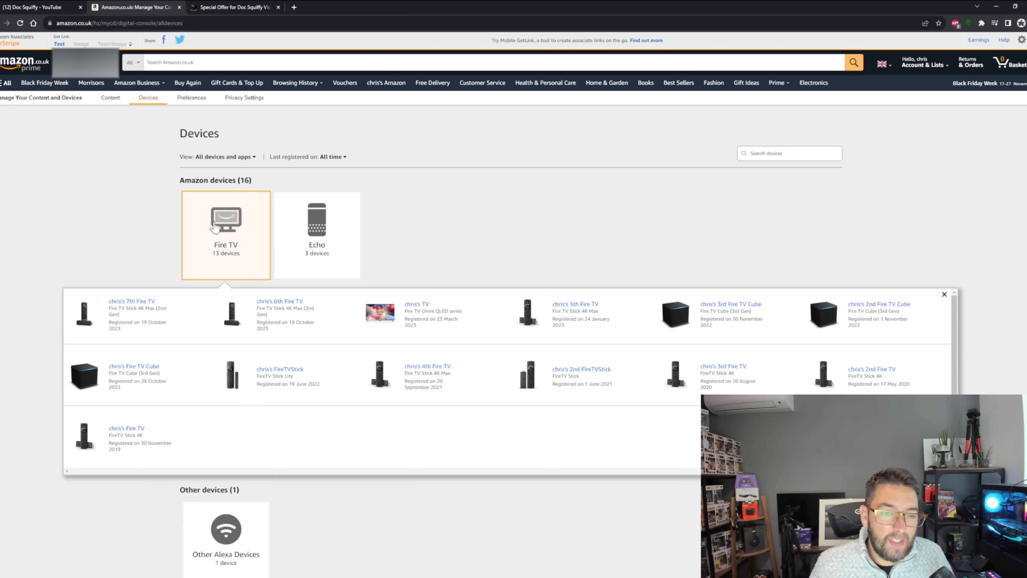
mouse_move(131, 261)
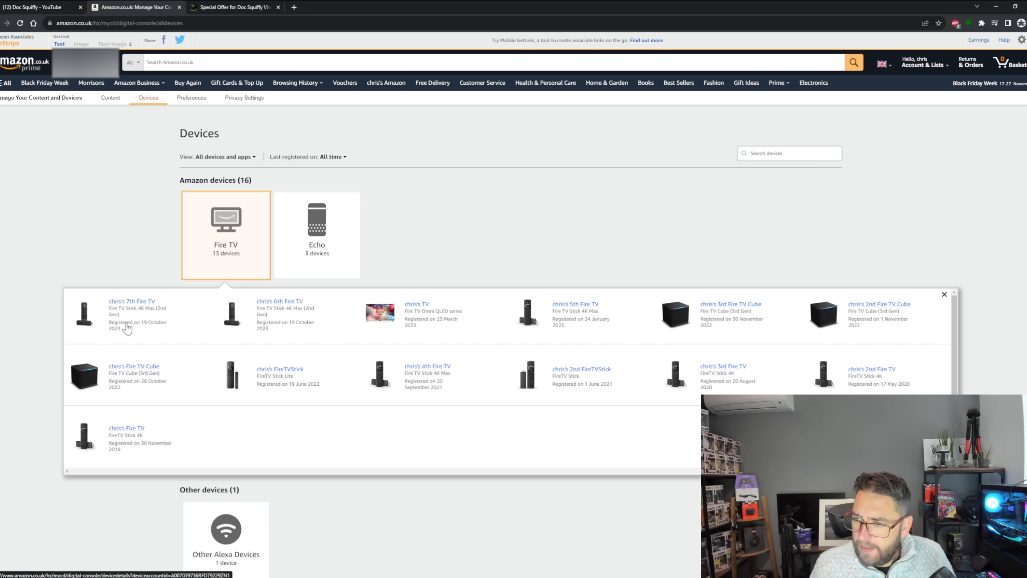
mouse_move(423, 327)
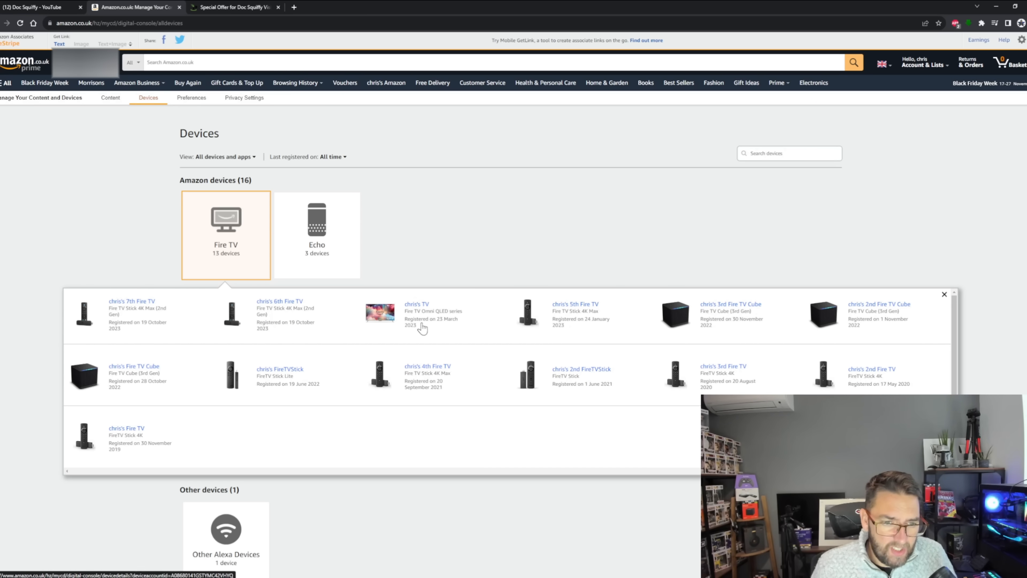
mouse_move(135, 385)
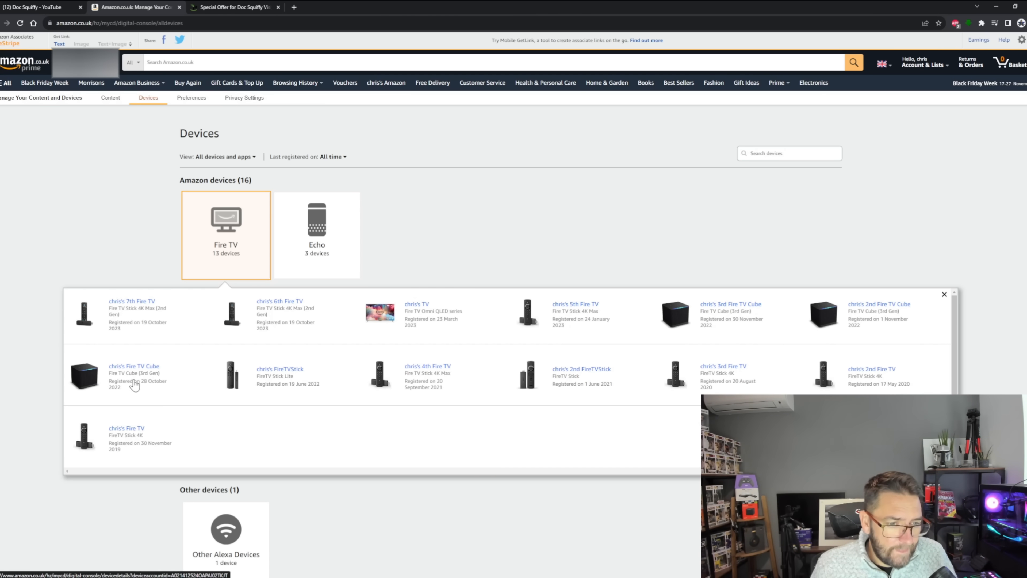
mouse_move(714, 333)
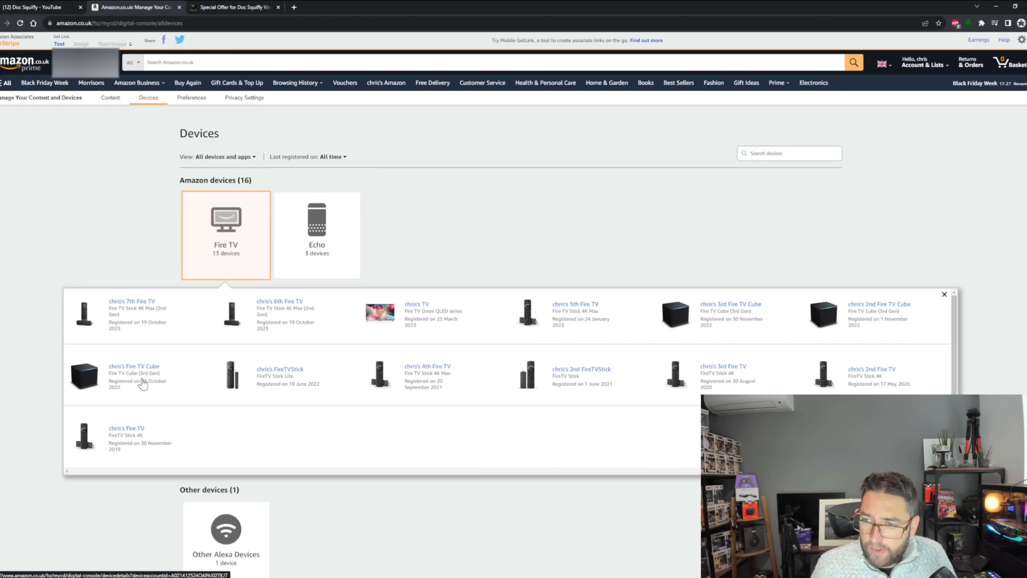
mouse_move(871, 316)
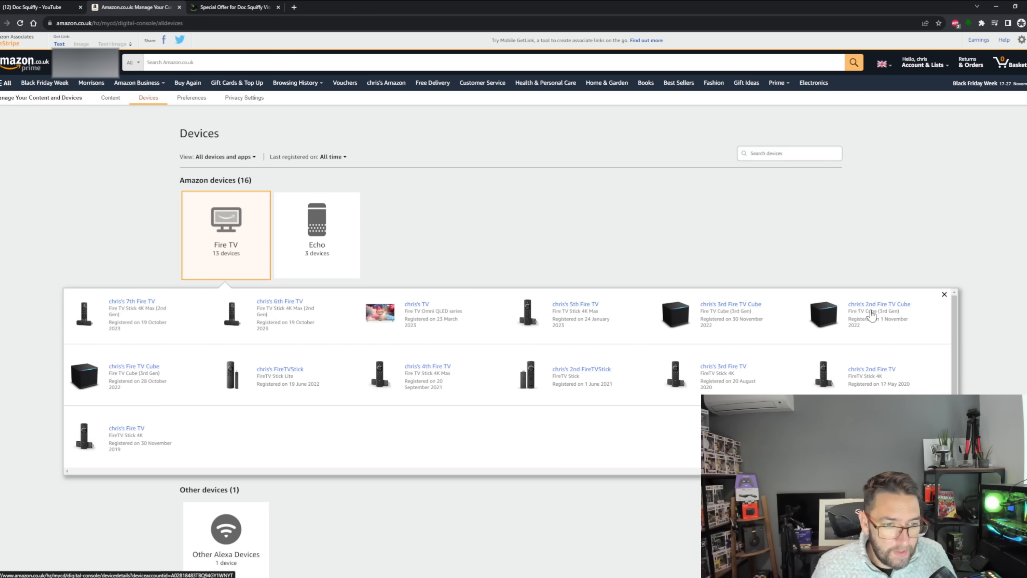
mouse_move(318, 364)
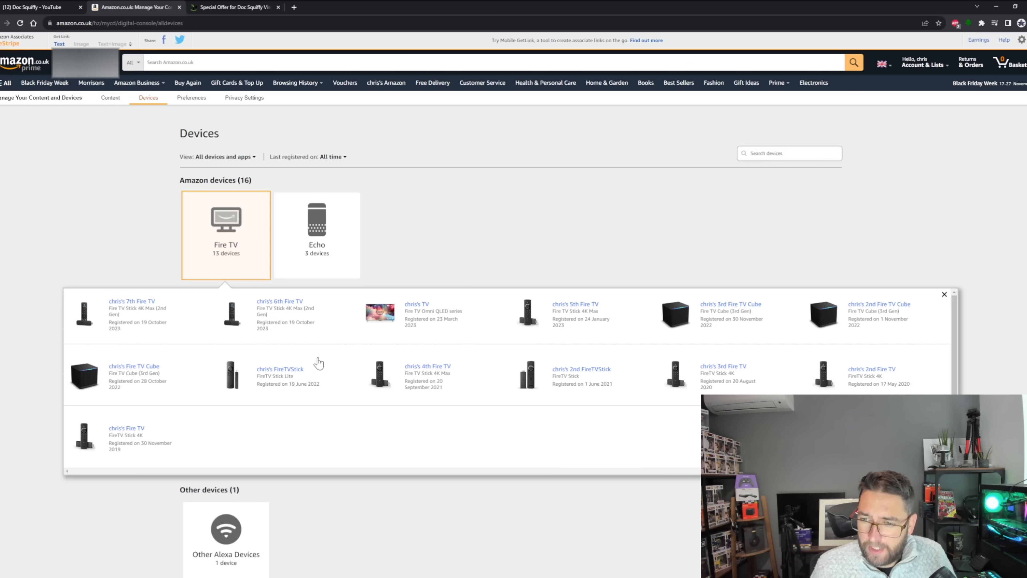
mouse_move(159, 309)
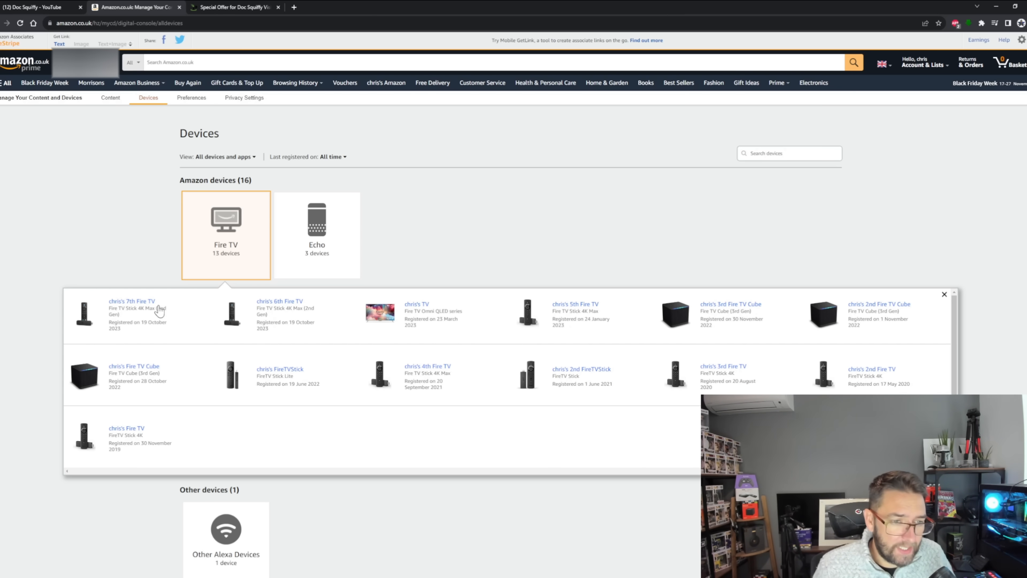
click(132, 301)
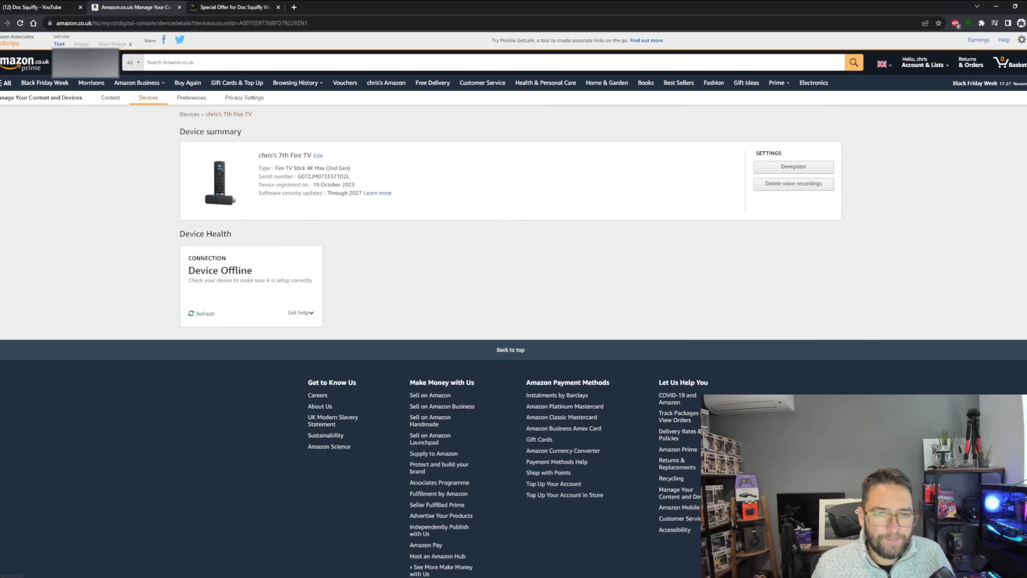
mouse_move(777, 213)
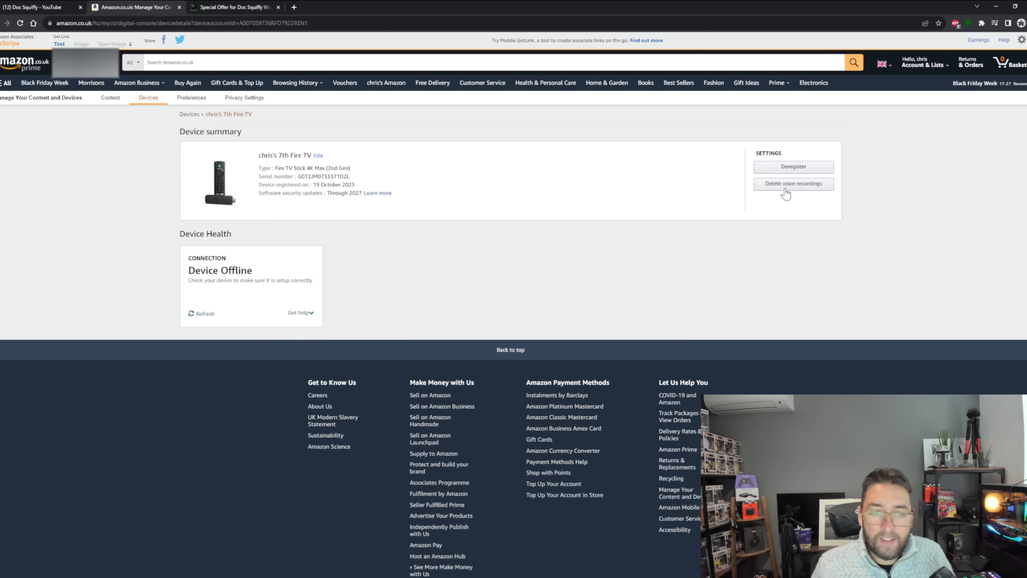
click(793, 184)
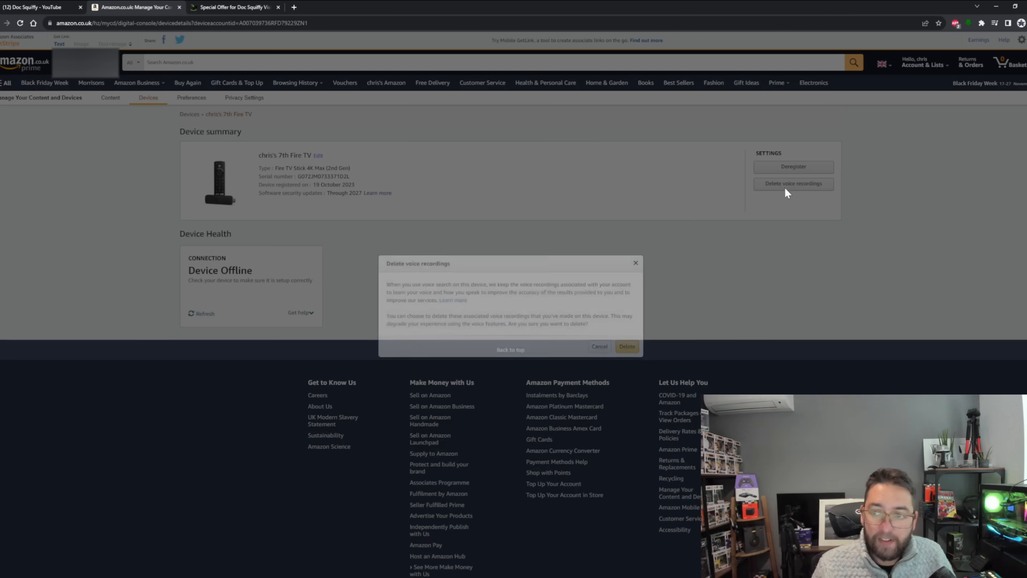
click(625, 347)
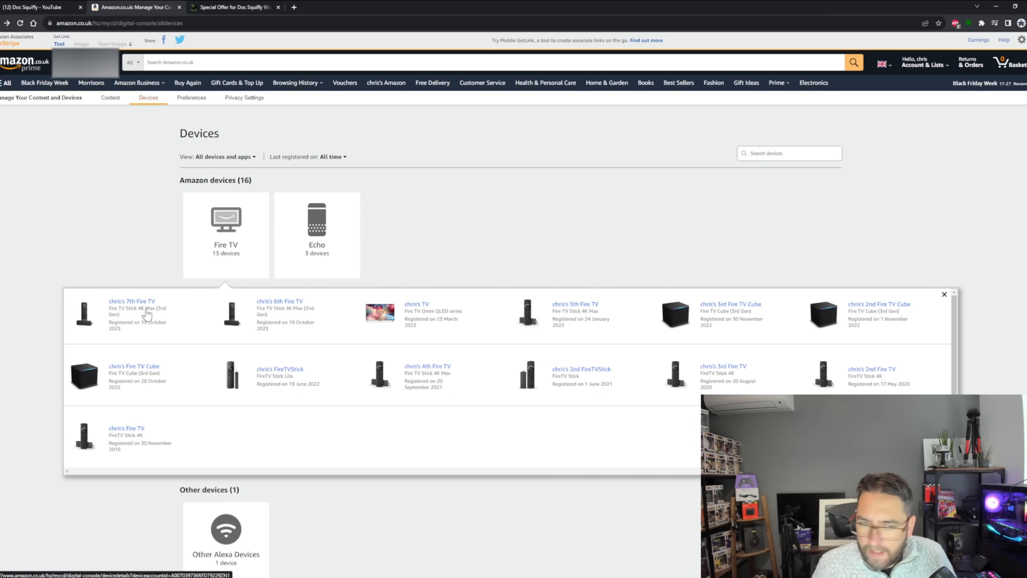
mouse_move(434, 327)
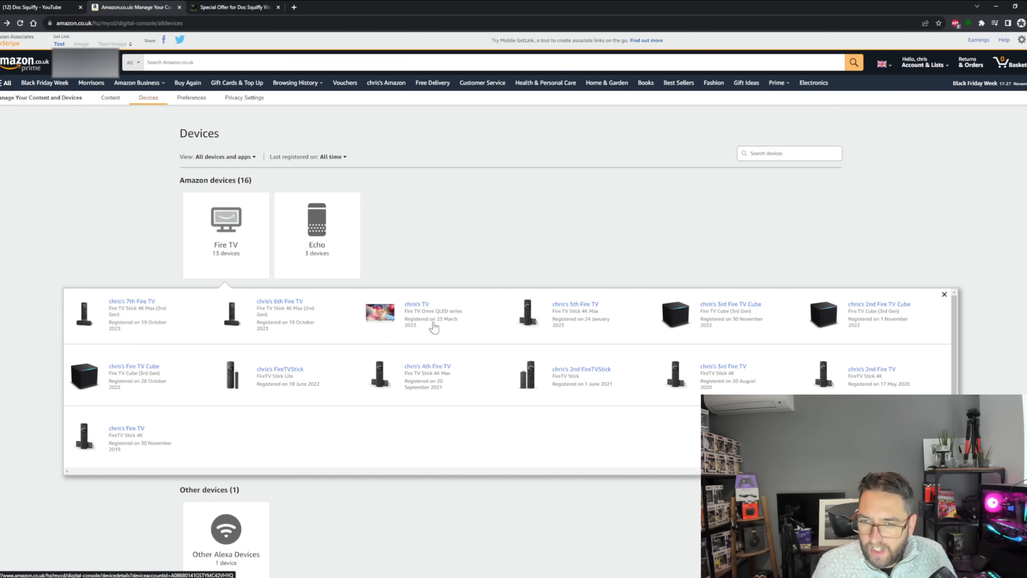
click(575, 303)
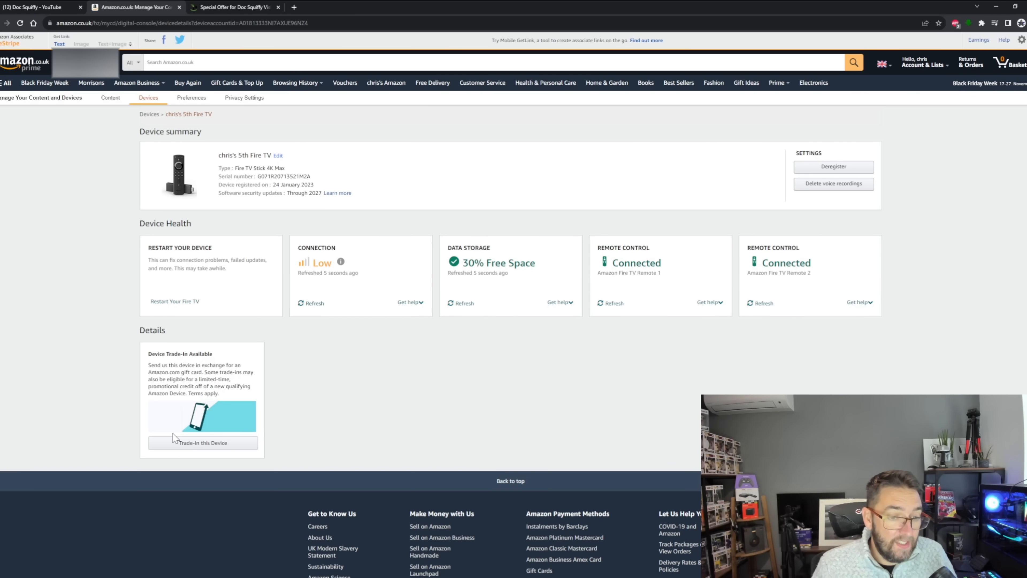
mouse_move(284, 442)
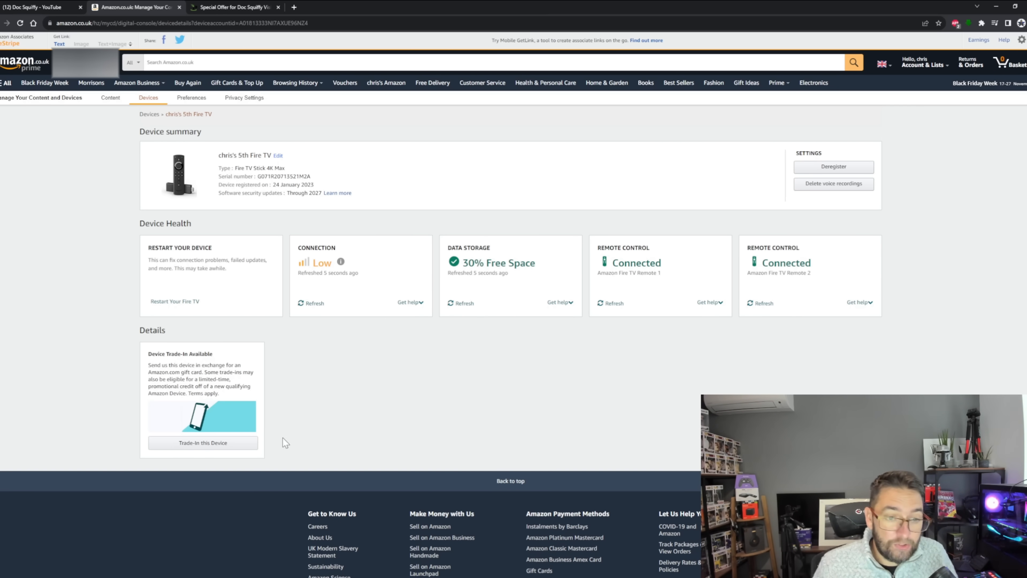
mouse_move(826, 190)
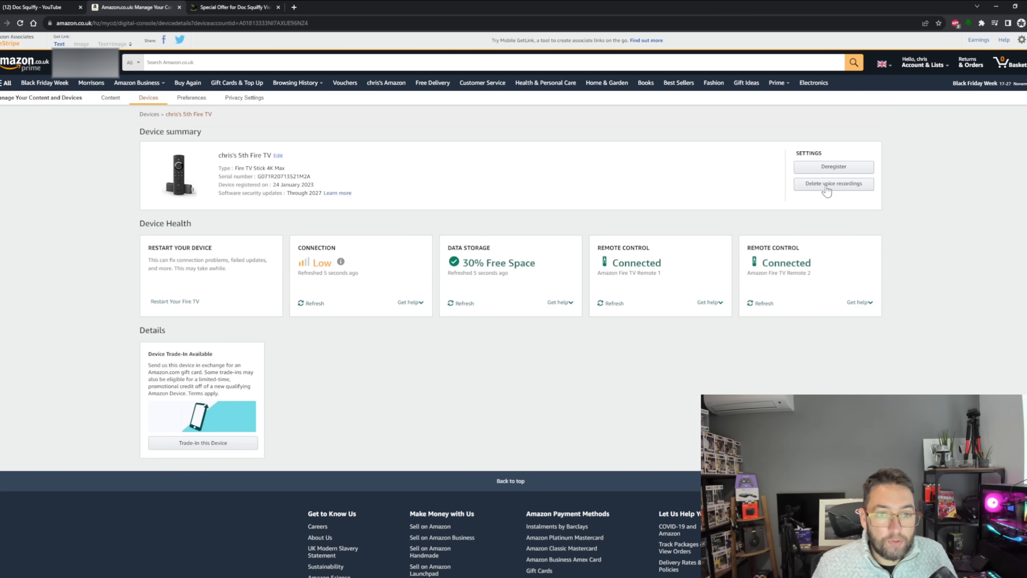
click(832, 183)
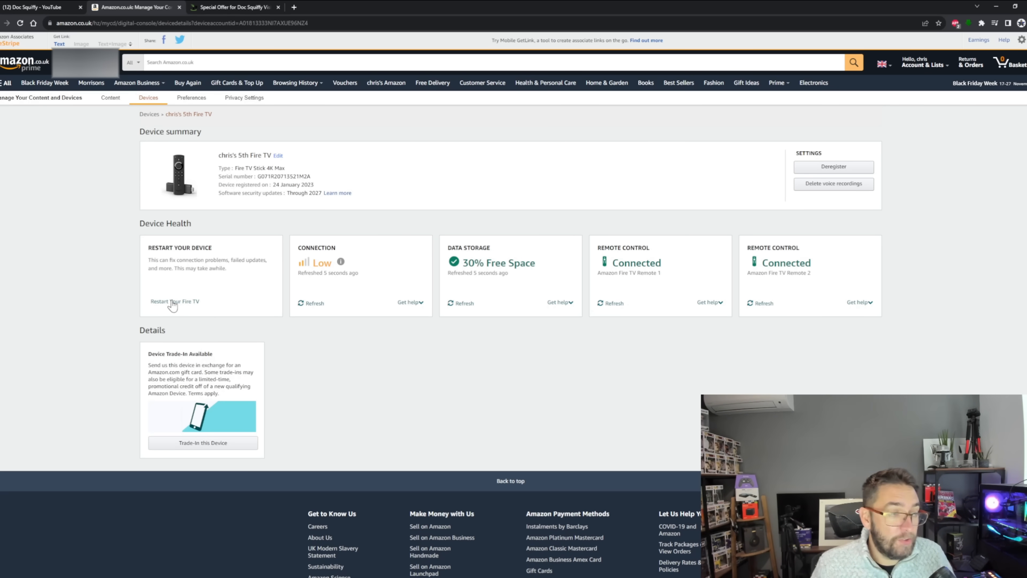
mouse_move(373, 287)
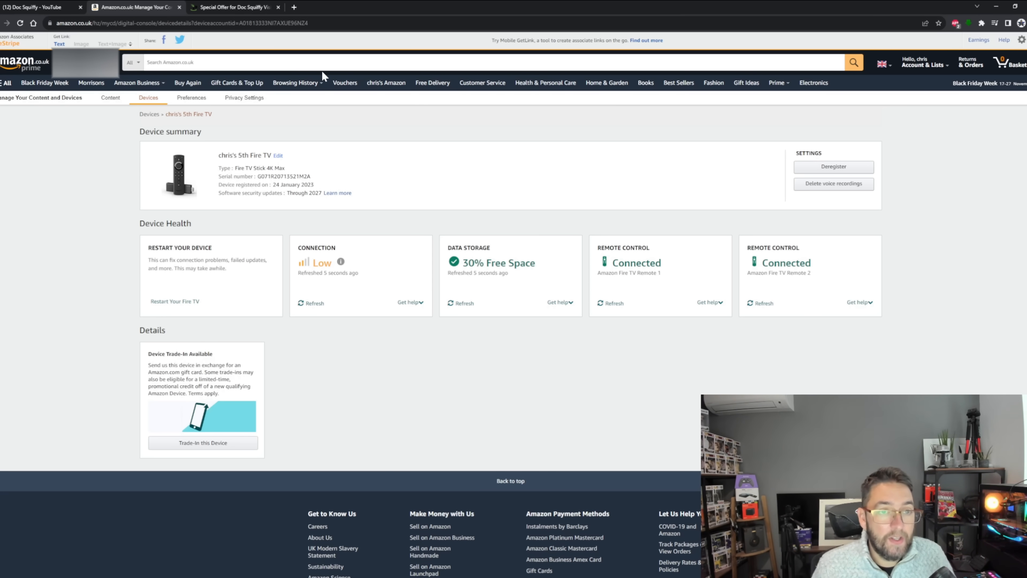
Go through Privacy Settings to Alexa Privacy and land on Manage Your Alexa Data.
click(244, 97)
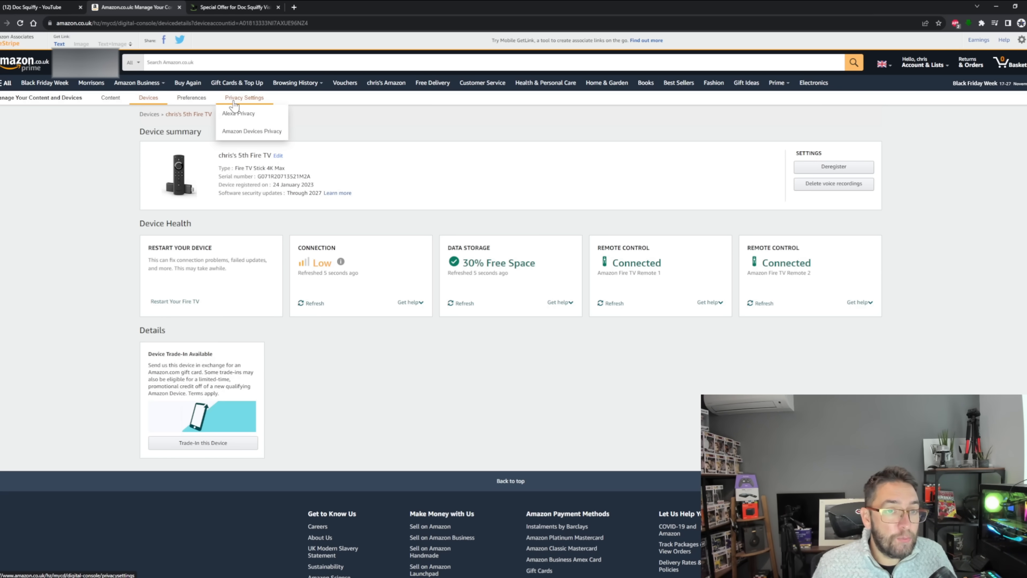
mouse_move(237, 103)
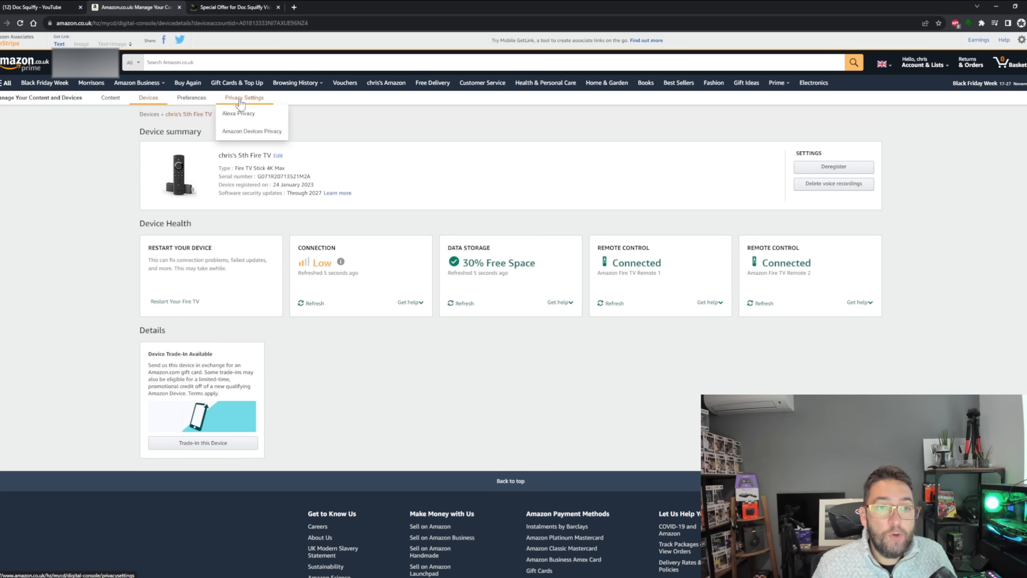
click(244, 97)
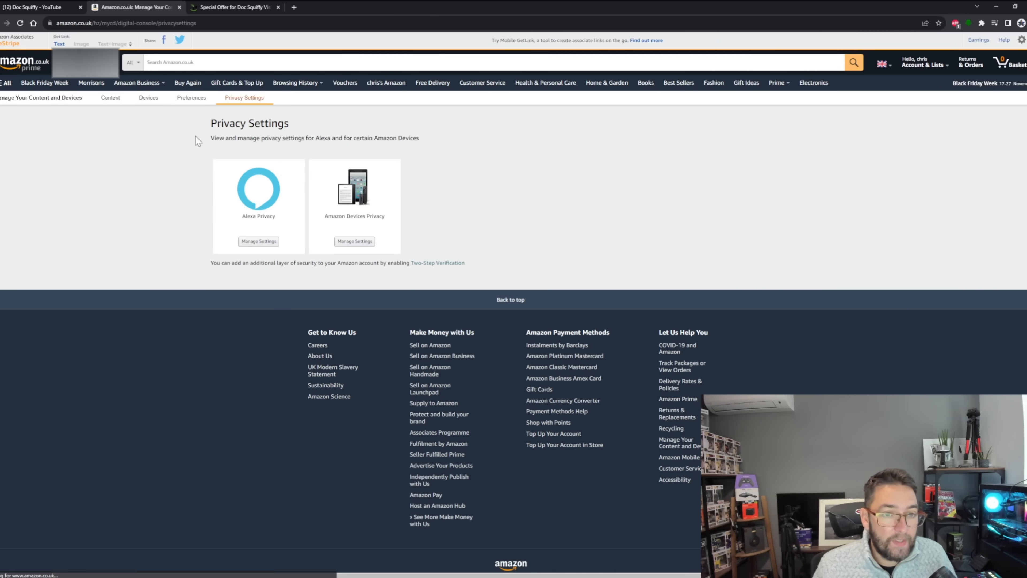
click(257, 241)
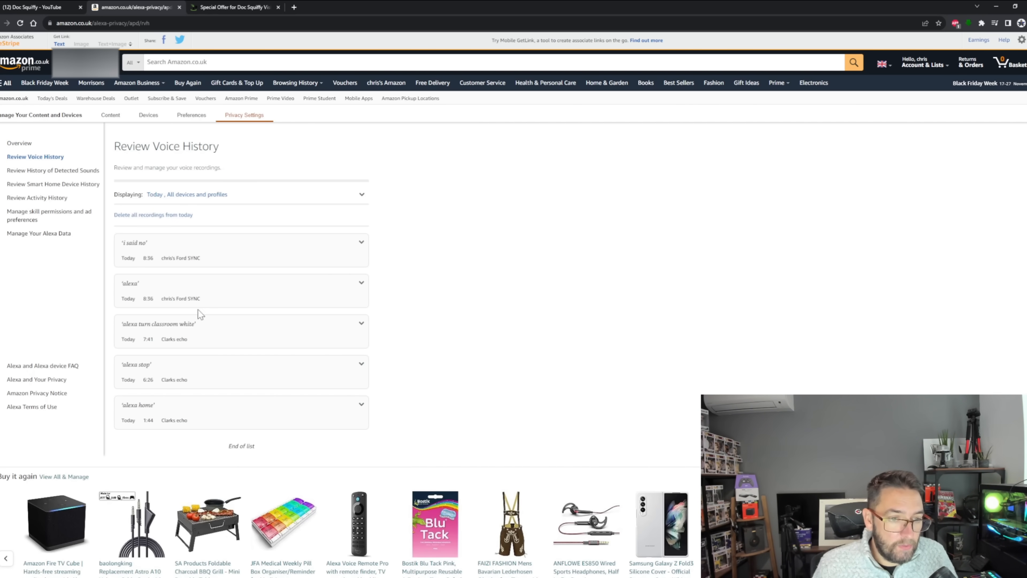
mouse_move(211, 206)
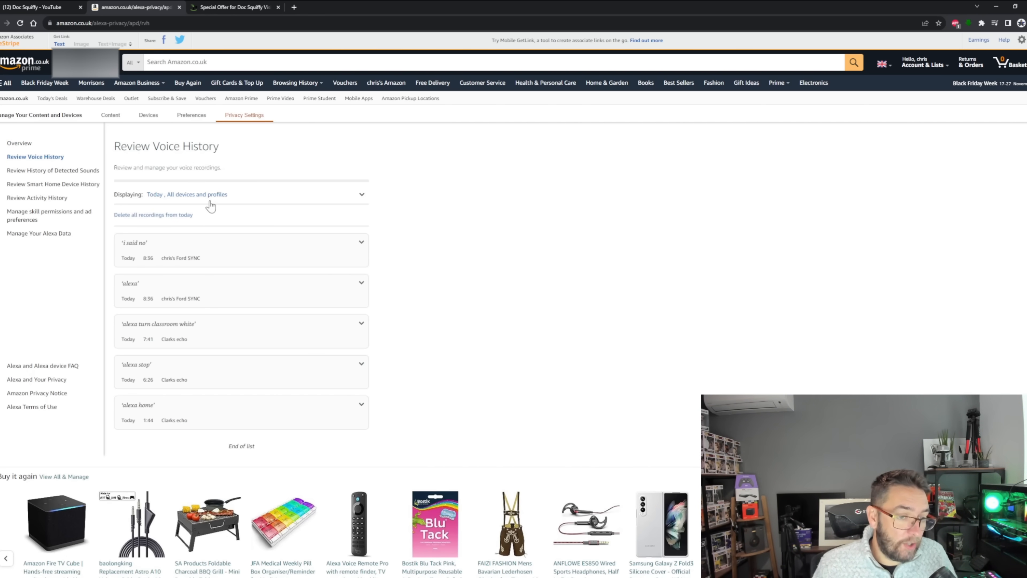
mouse_move(210, 262)
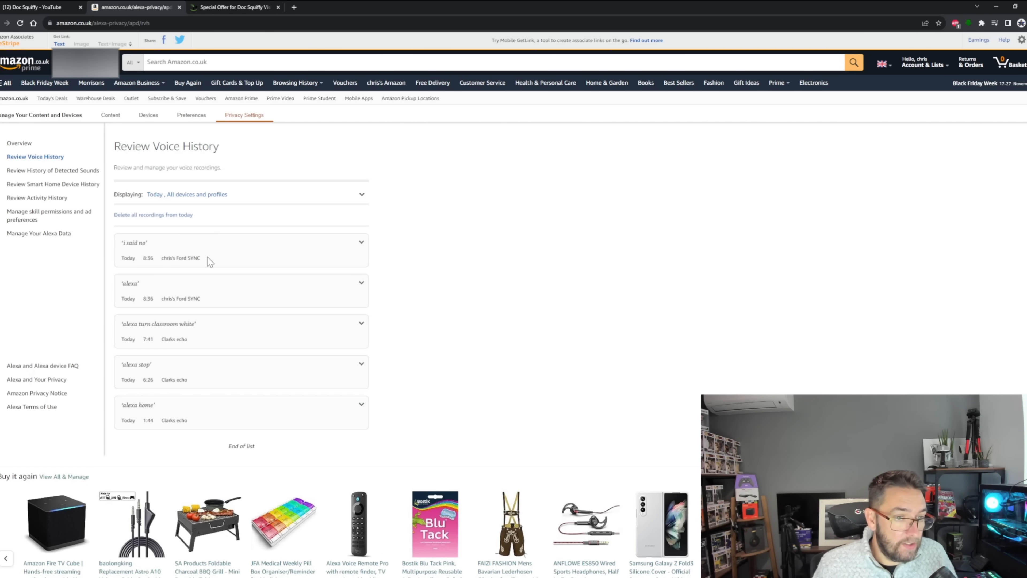
mouse_move(196, 338)
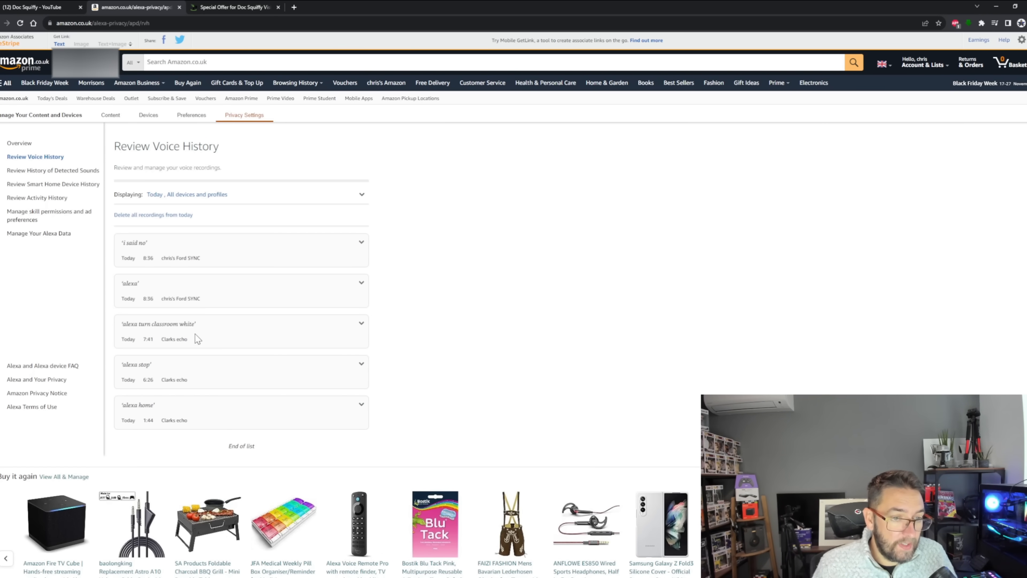
mouse_move(208, 342)
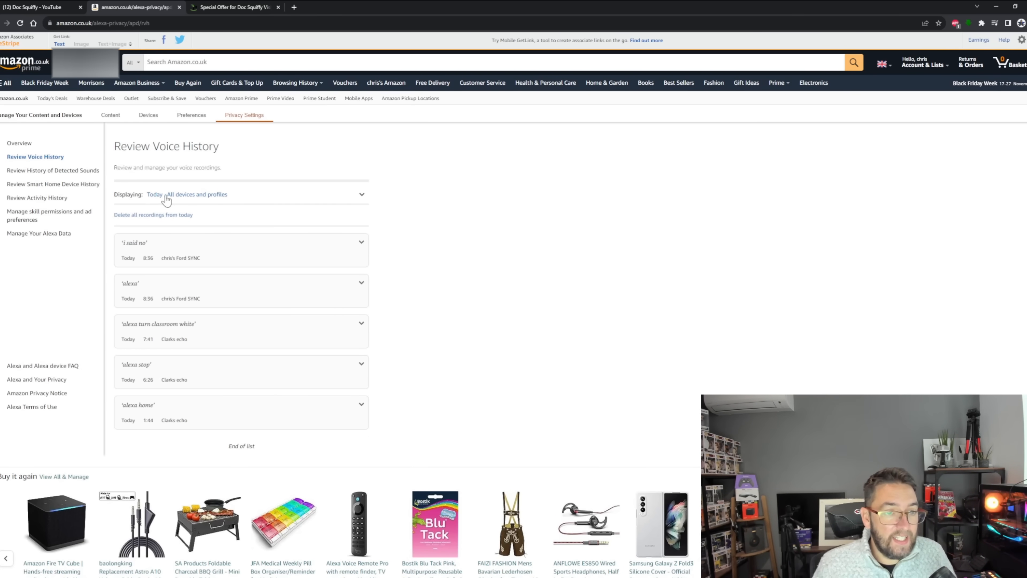
mouse_move(158, 221)
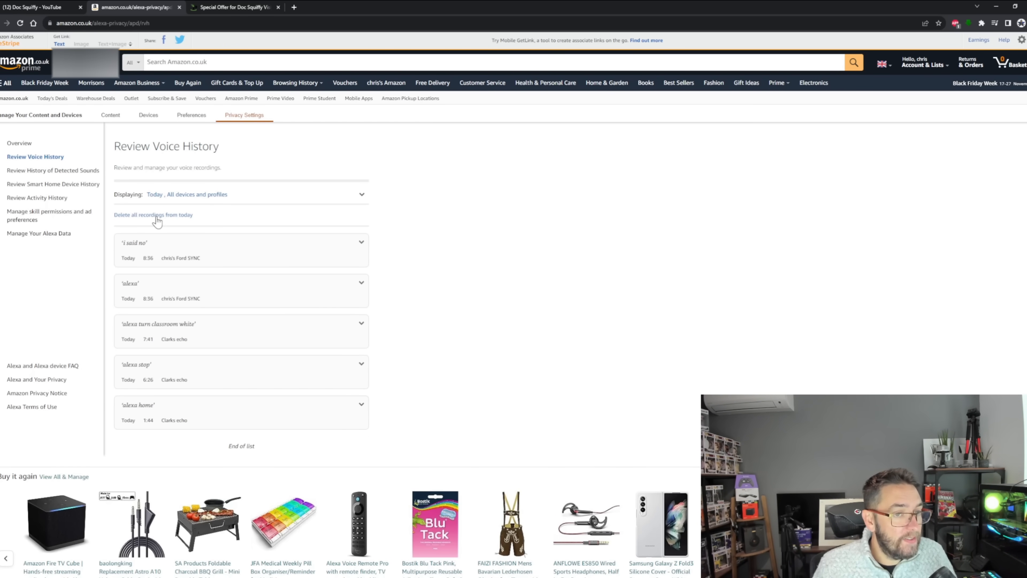
mouse_move(38, 233)
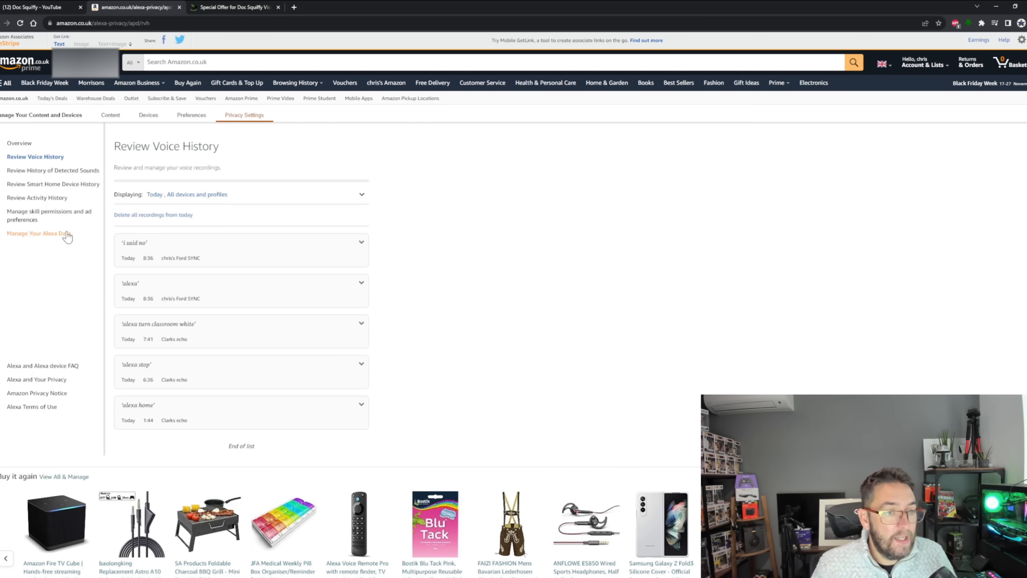
mouse_move(52, 236)
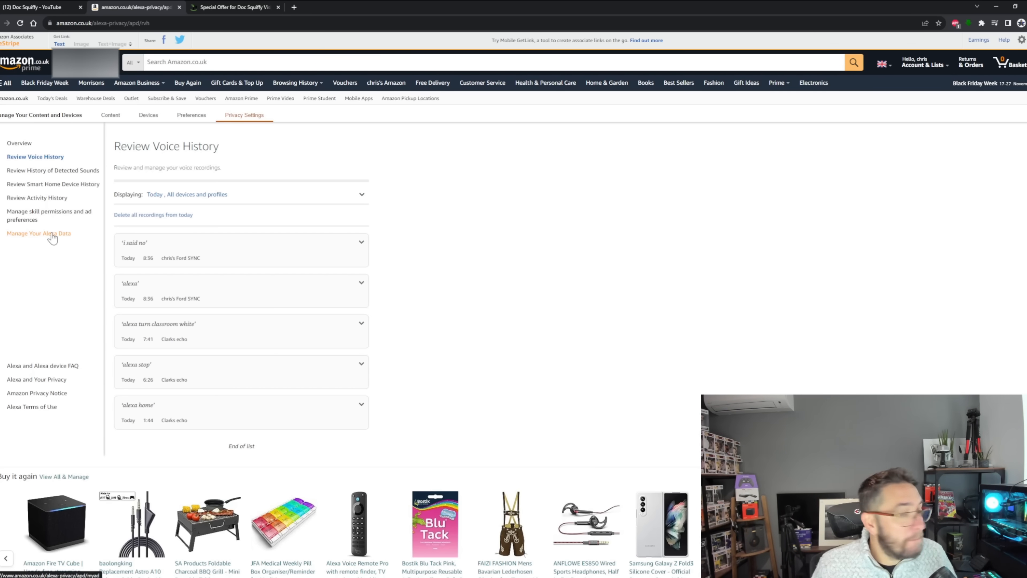
click(39, 234)
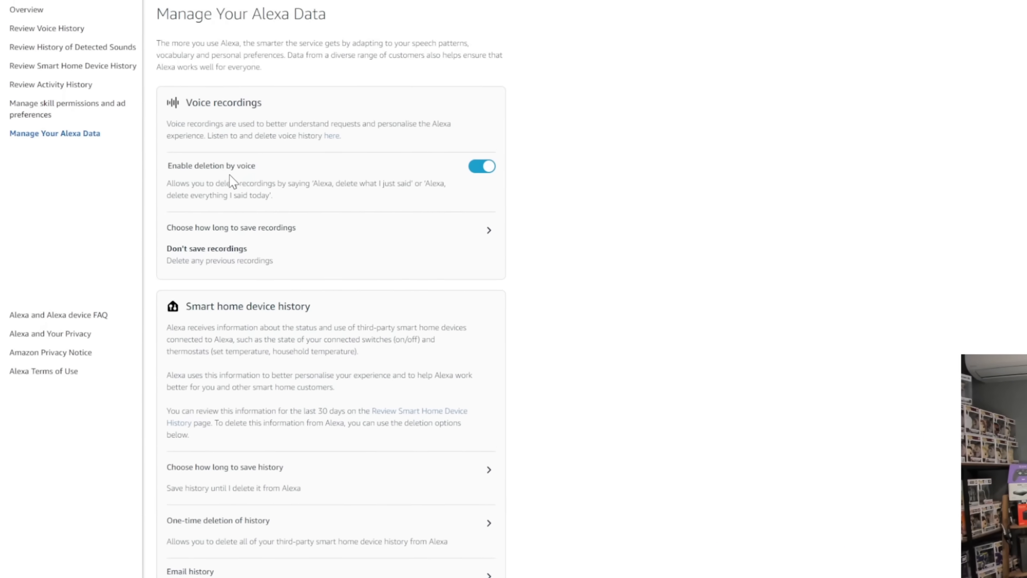
Switch the Enable deletion by voice toggle and confirm it in the pop-up.
click(481, 166)
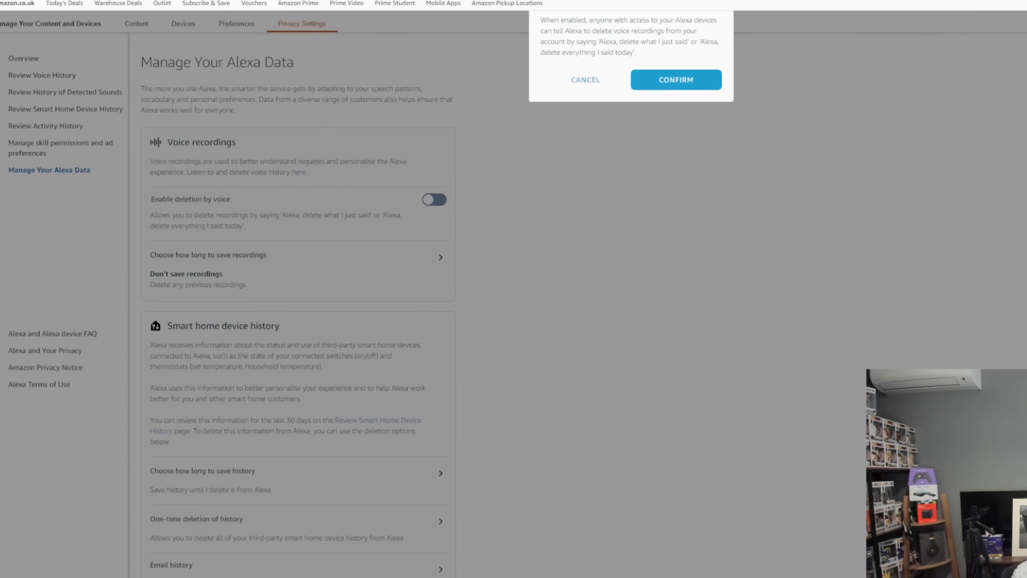
key(F11)
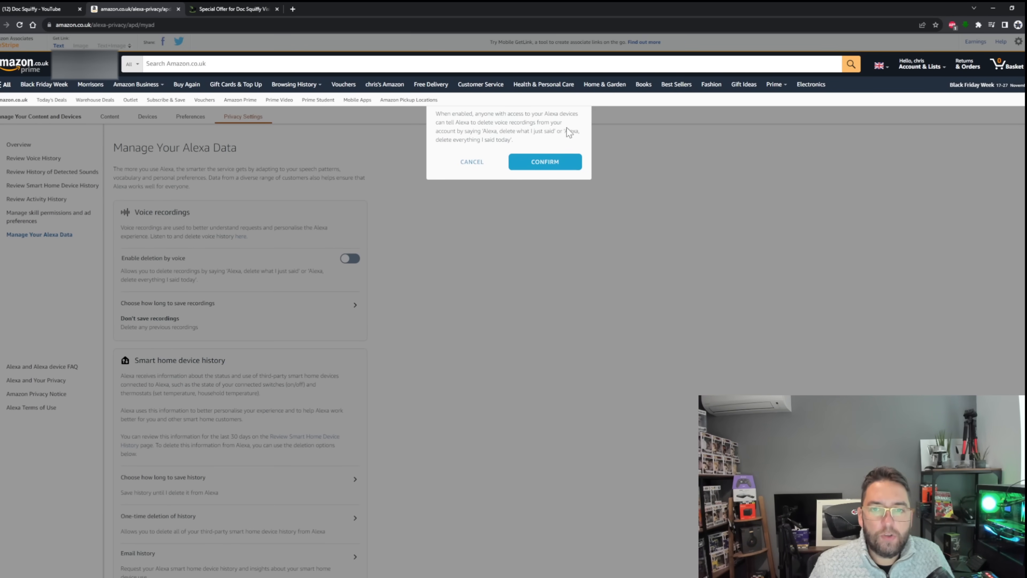
mouse_move(550, 139)
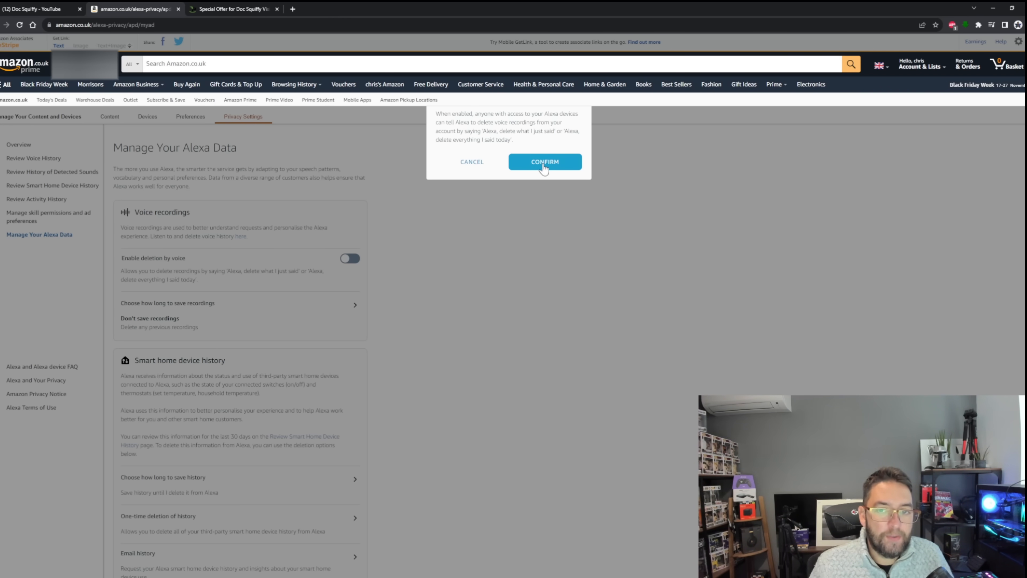
click(545, 162)
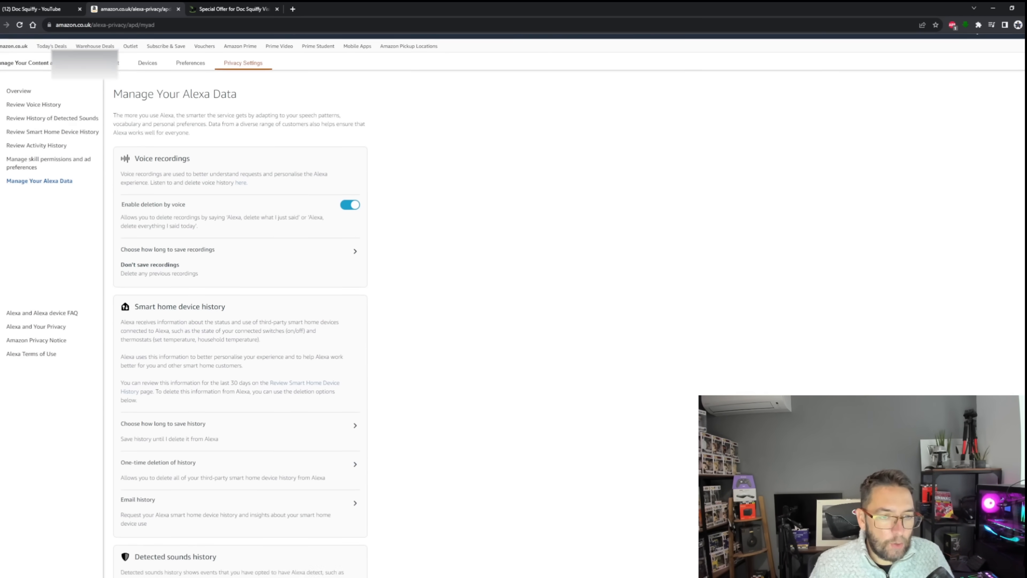
scroll(down, 3)
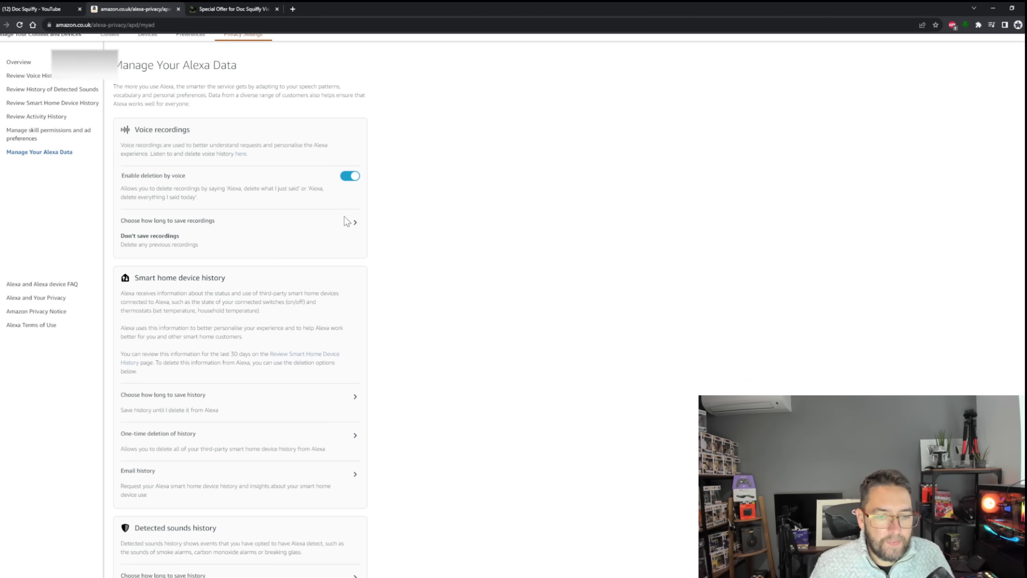
mouse_move(353, 224)
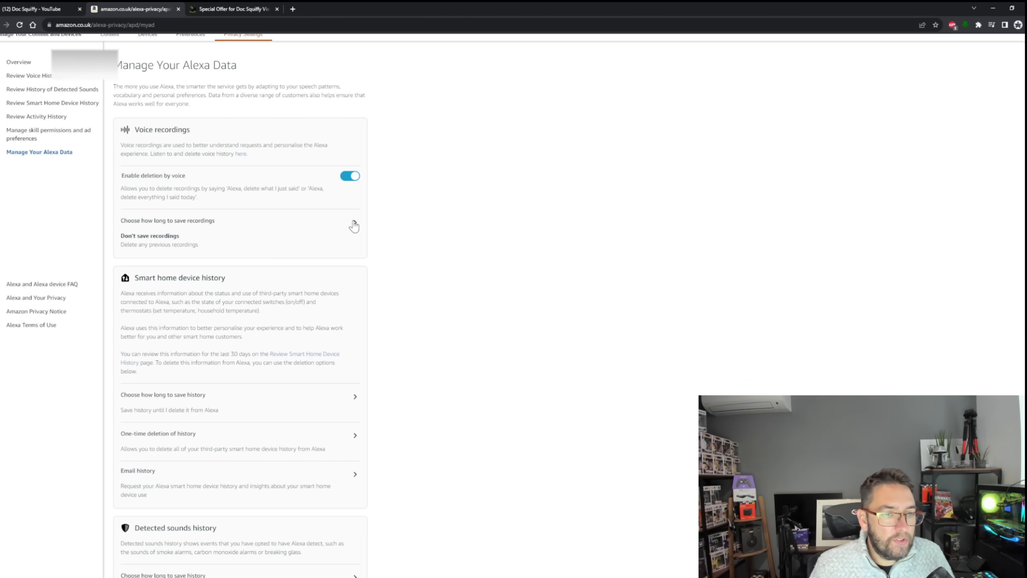
Choose 'Don't save recordings' for retention and confirm so previous recordings are deleted.
click(355, 225)
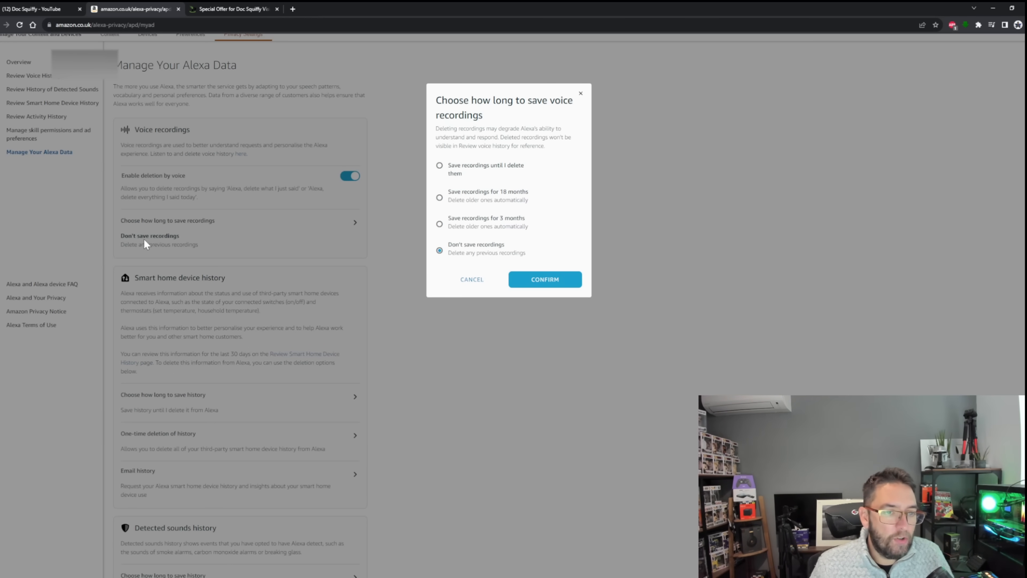
mouse_move(175, 229)
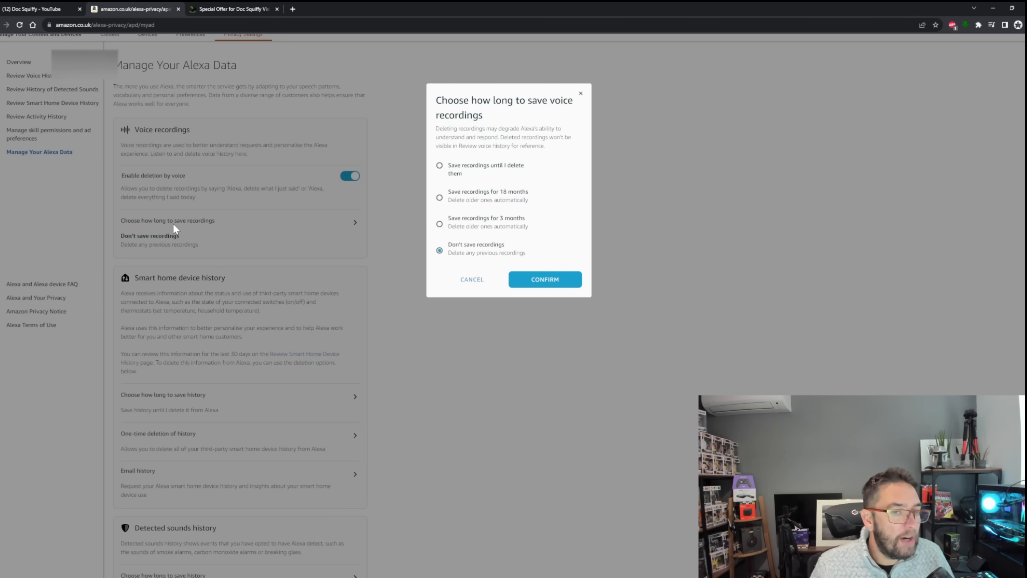
mouse_move(477, 156)
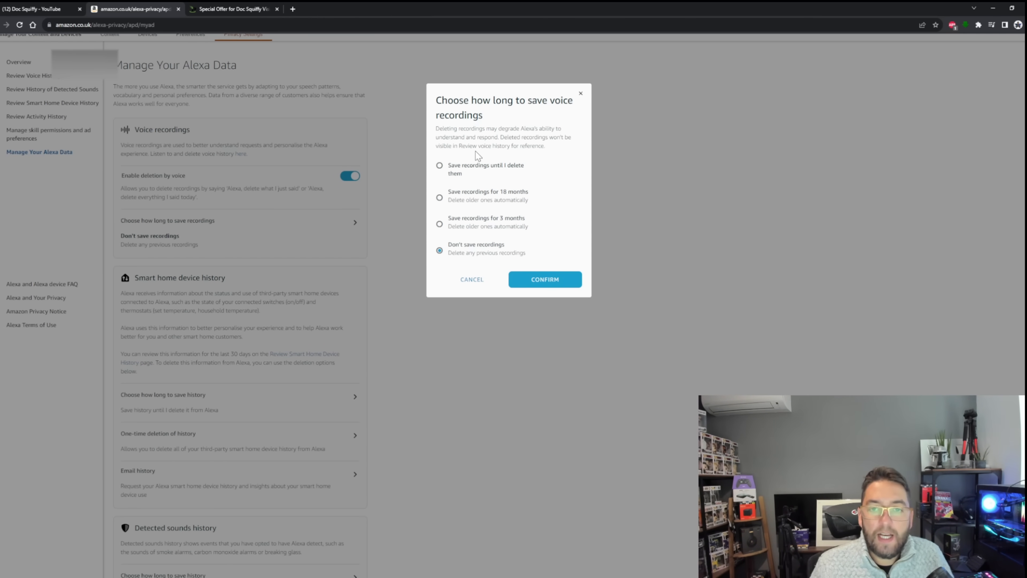
mouse_move(449, 181)
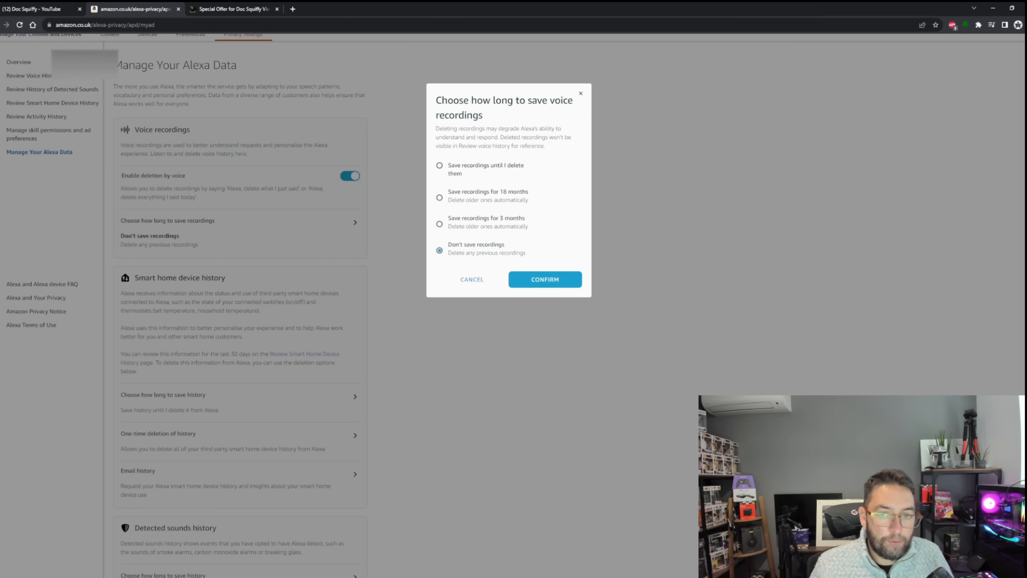
mouse_move(571, 291)
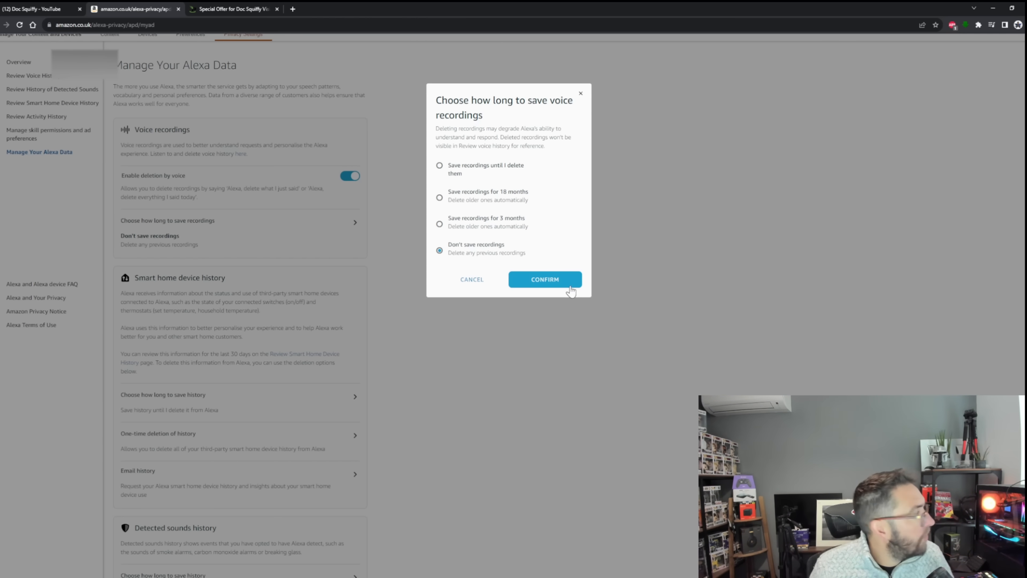
mouse_move(546, 279)
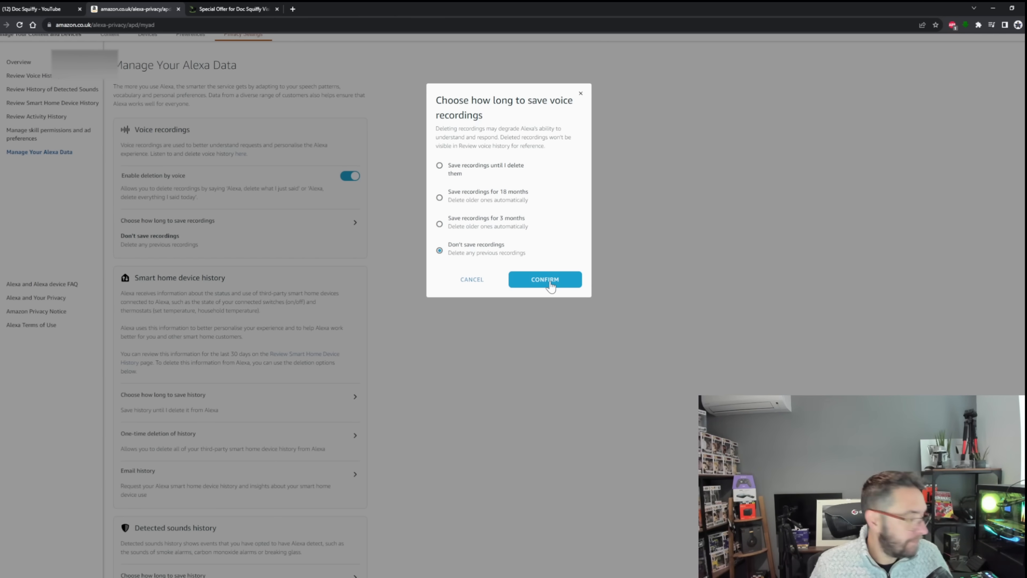
click(545, 279)
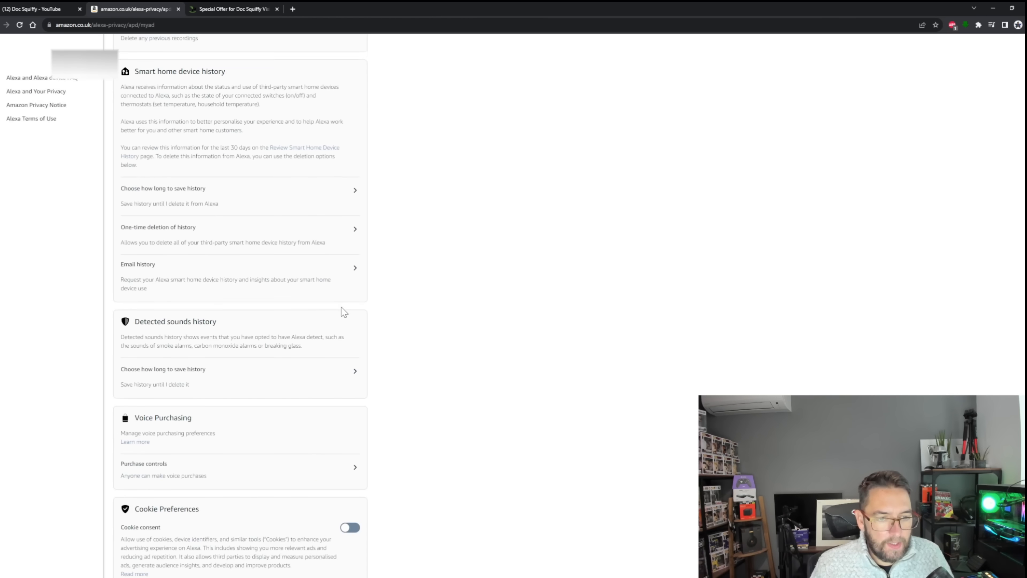
Scroll to Help improve Alexa and switch off 'Use messages to improve transcriptions'.
scroll(down, 3)
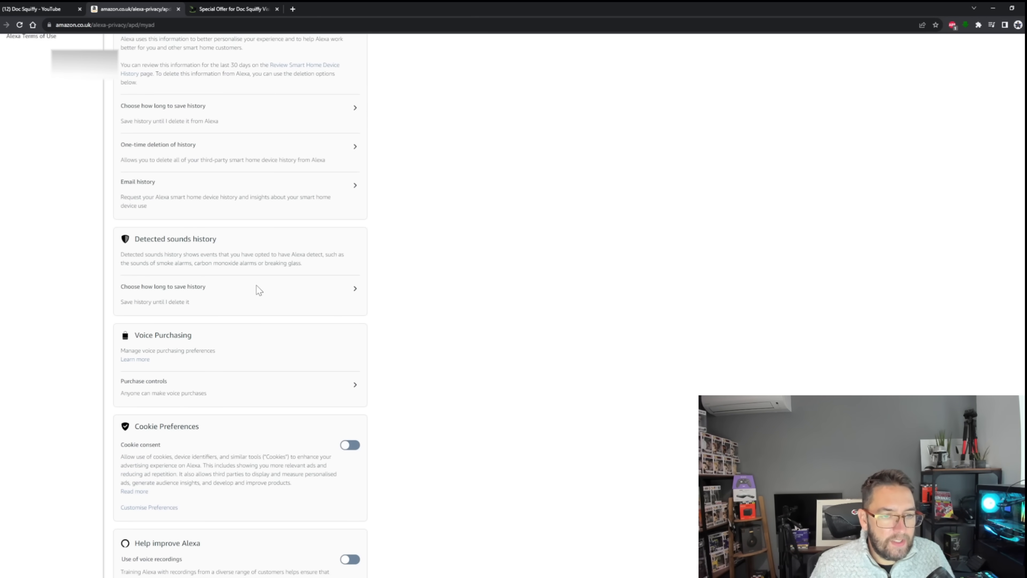
mouse_move(251, 264)
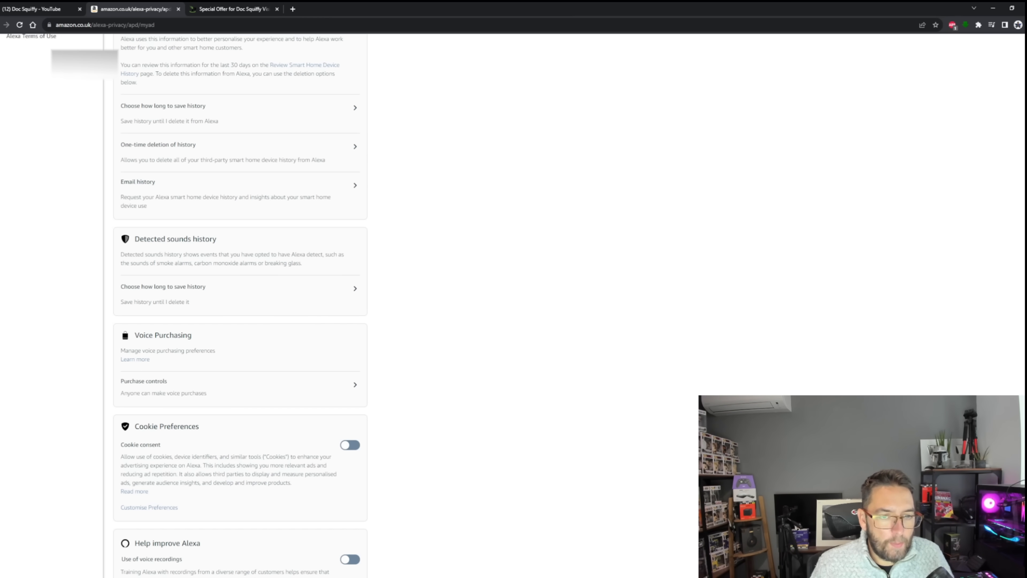
scroll(down, 3)
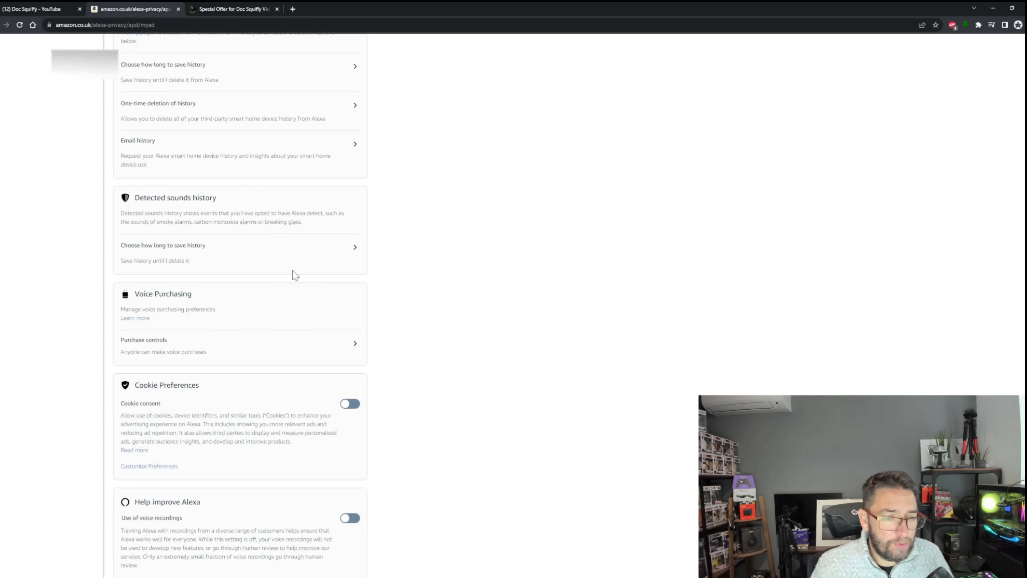
scroll(down, 3)
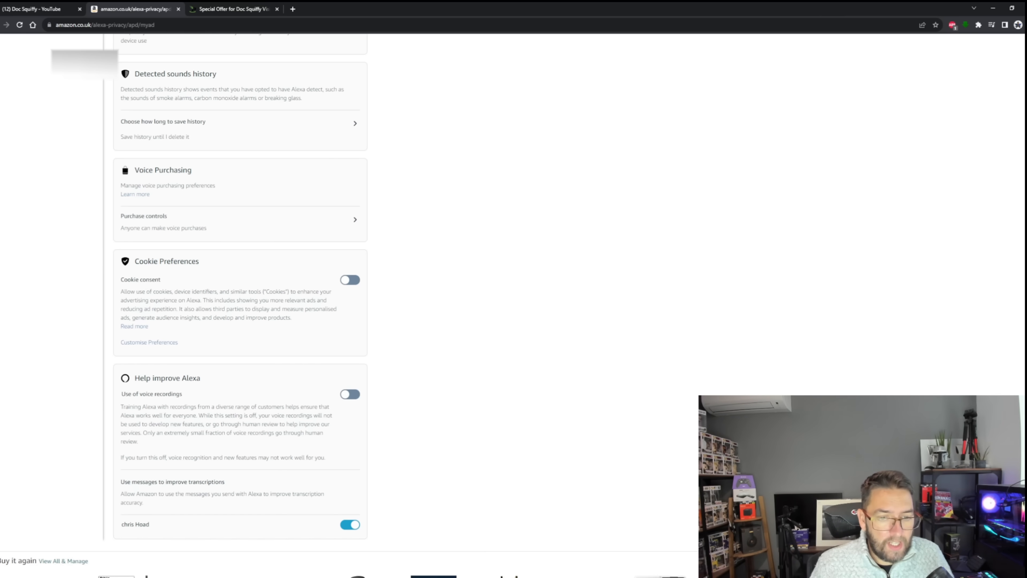
mouse_move(128, 519)
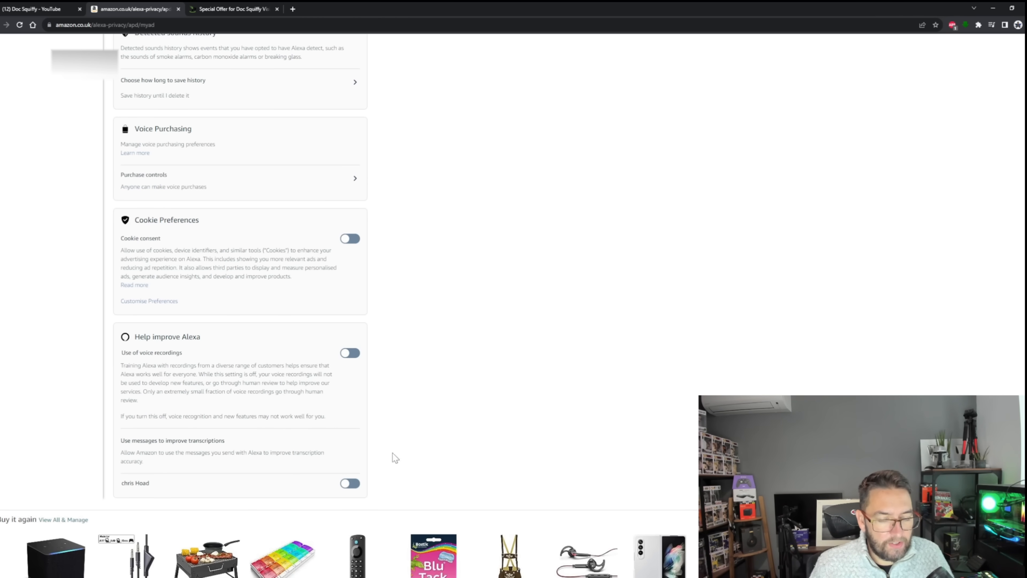
scroll(up, 3)
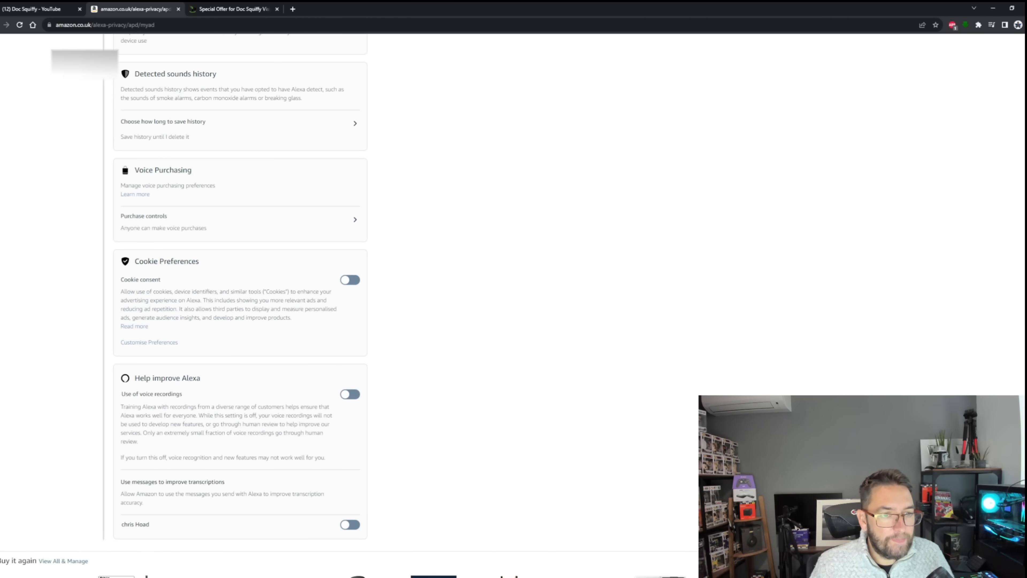
scroll(up, 3)
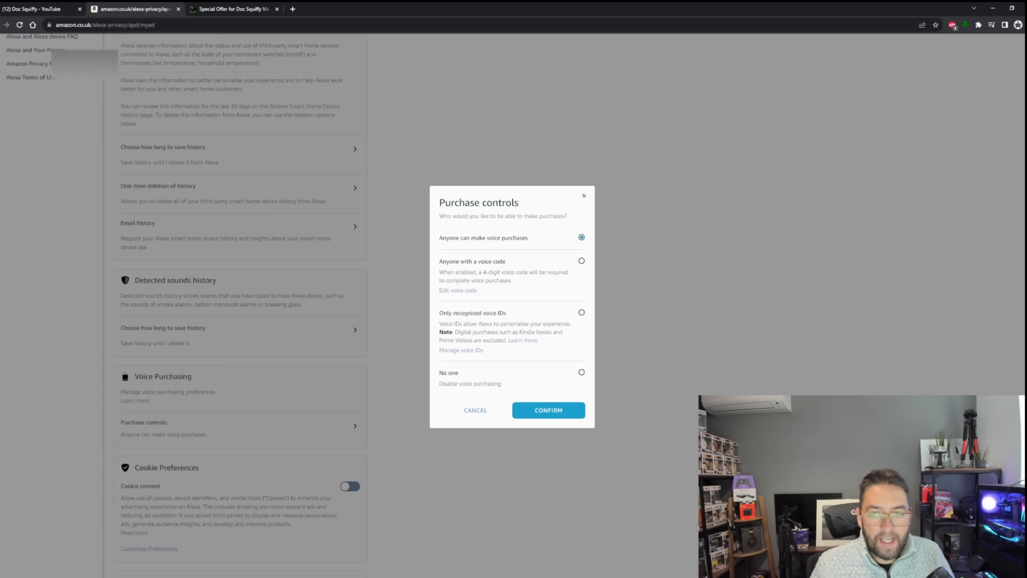
Set purchase controls to 'No one' and continue through the Disable voice purchasing prompt.
click(548, 410)
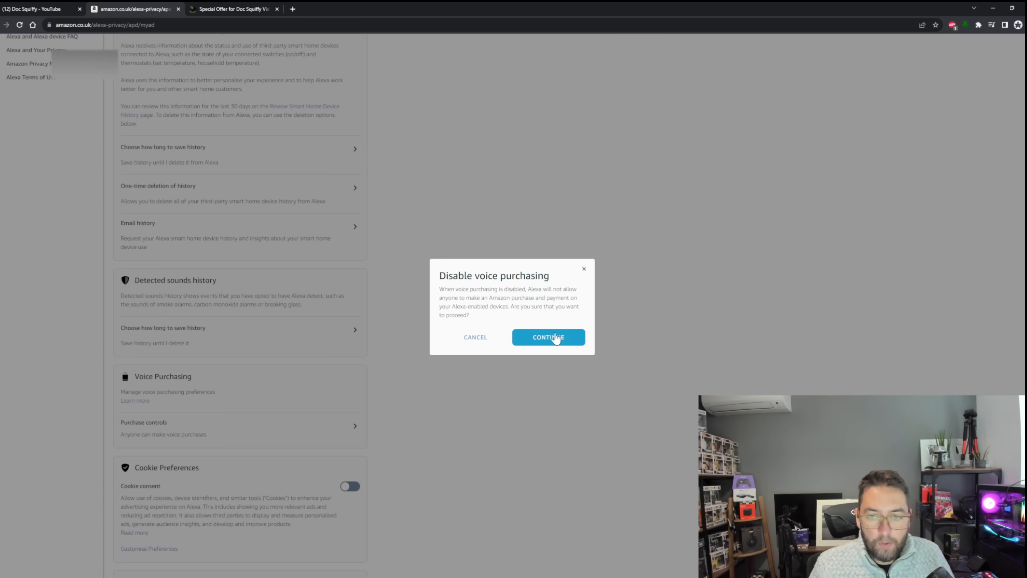
click(548, 338)
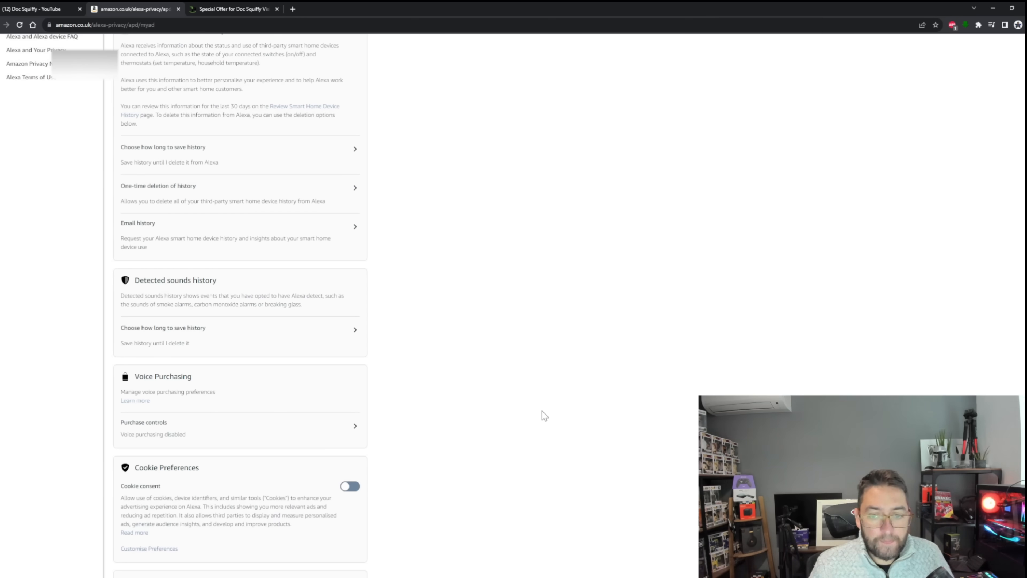
mouse_move(394, 404)
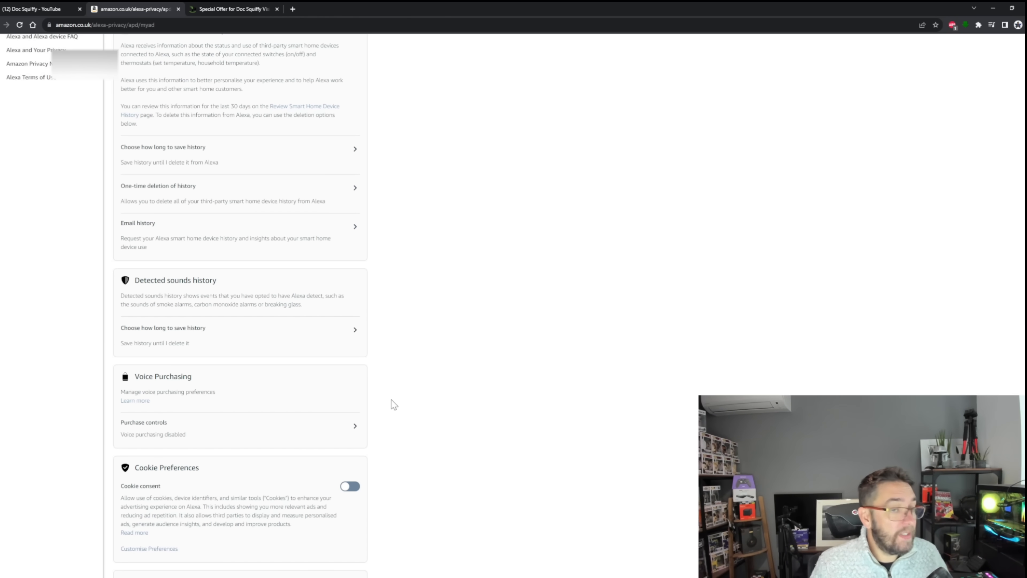
scroll(up, 3)
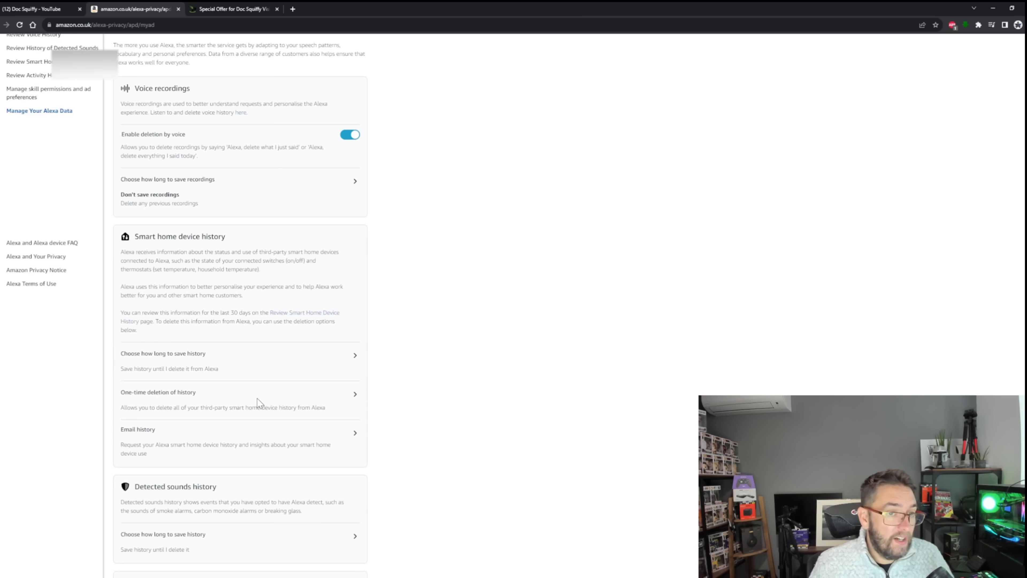
scroll(up, 3)
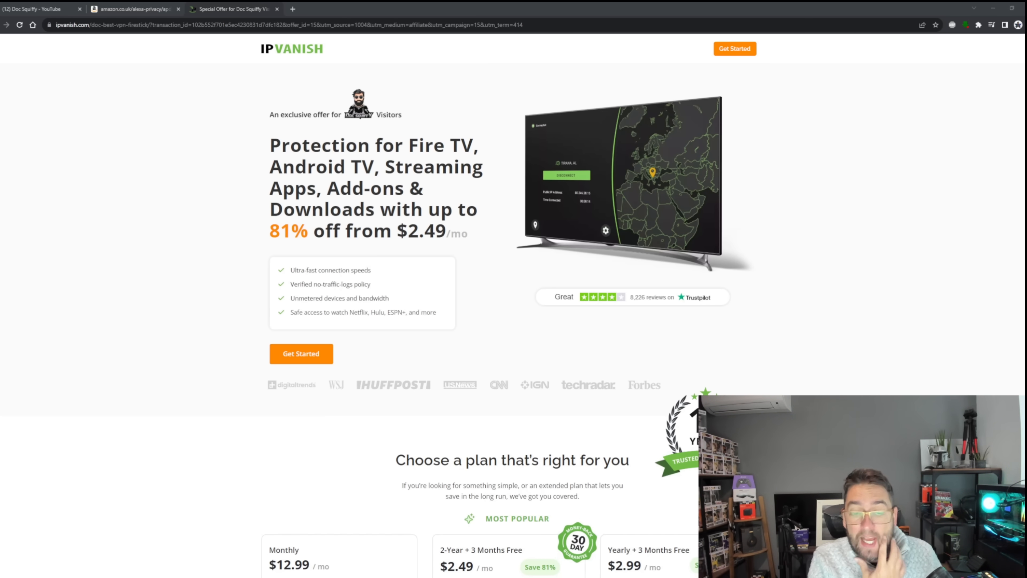
mouse_move(602, 345)
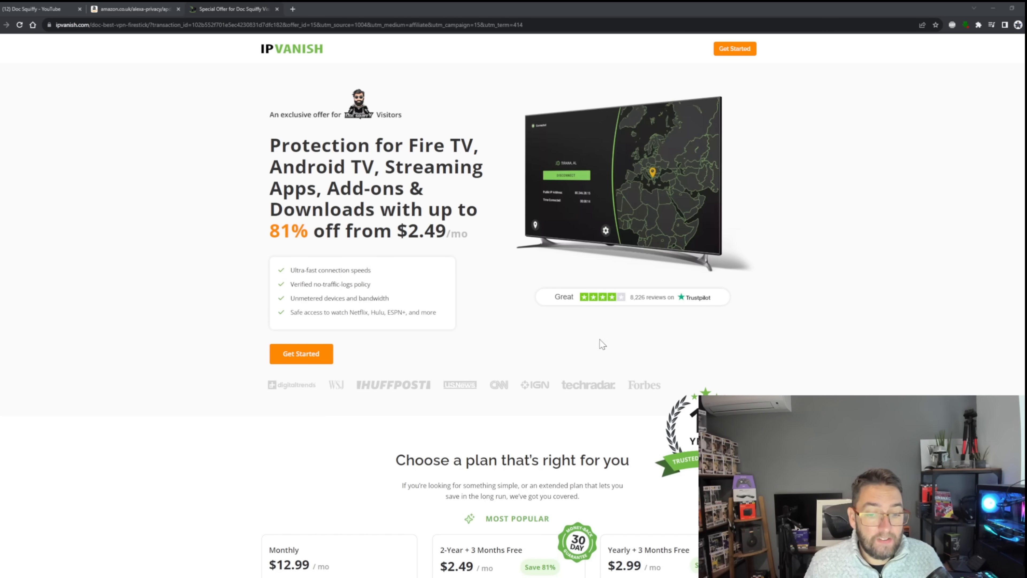
Scroll the IPVanish offer page, then move over to the Doc Squiffy YouTube channel.
scroll(down, 3)
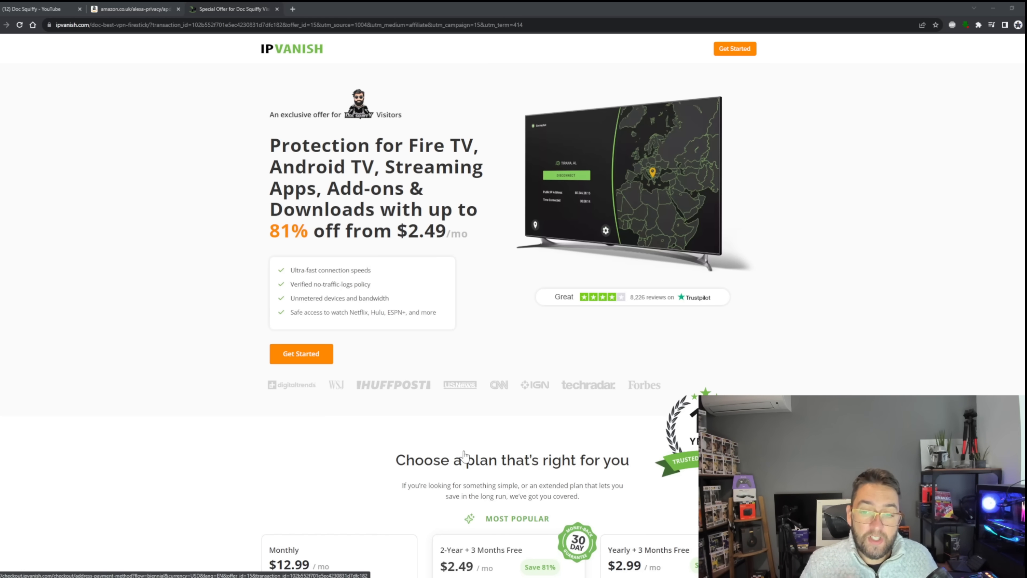
mouse_move(468, 452)
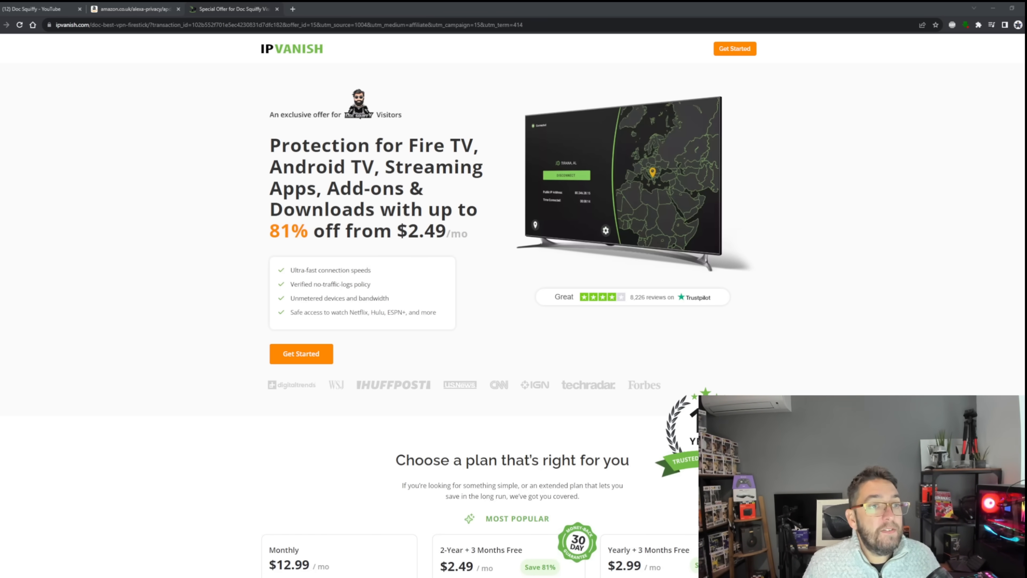
click(40, 9)
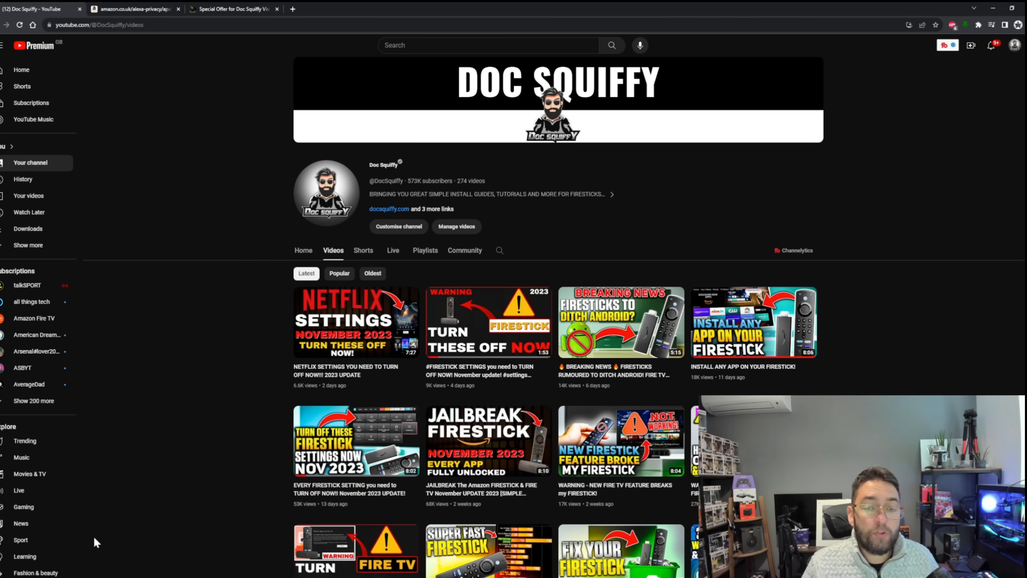
mouse_move(124, 501)
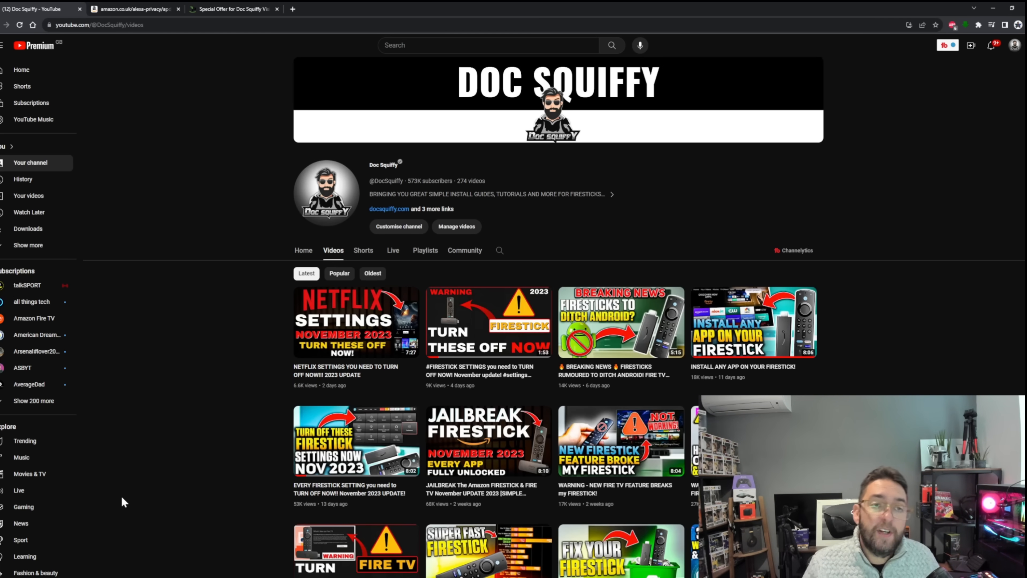
mouse_move(151, 574)
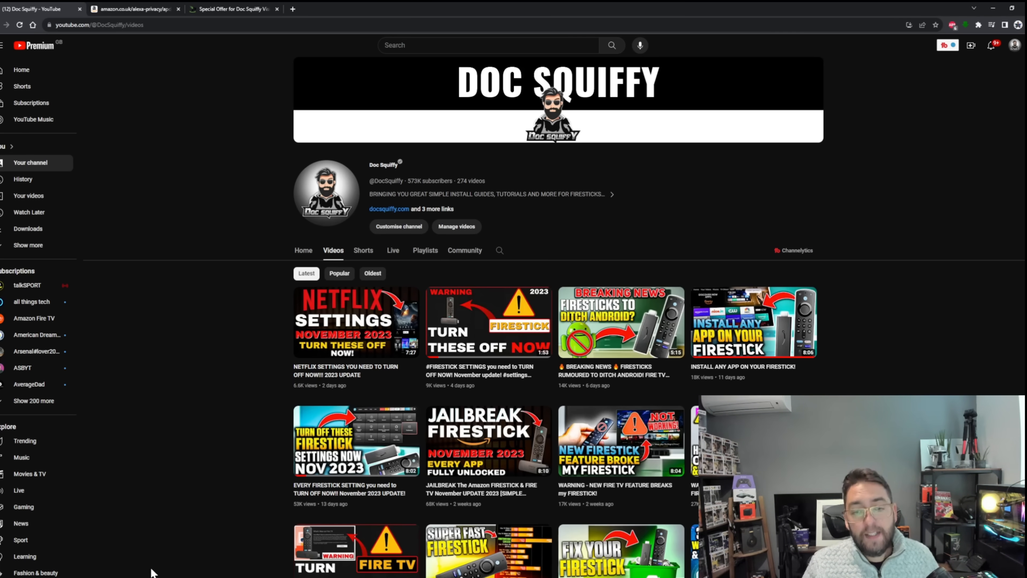